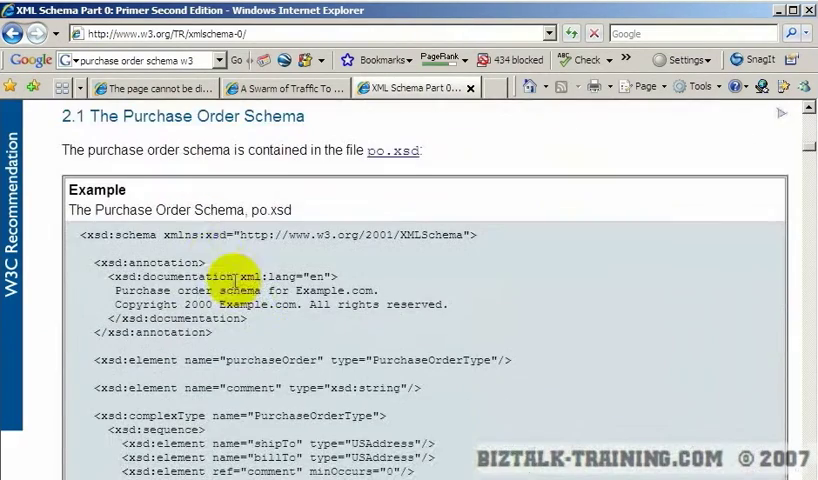
# Select the full po.xsd purchase order schema text on the W3C primer page and copy it
pyautogui.doubleClick(278, 212)
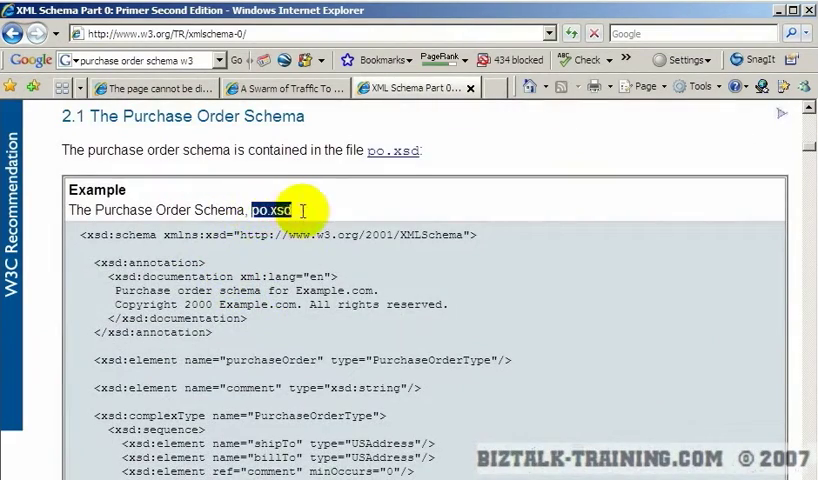
pyautogui.scroll(-3)
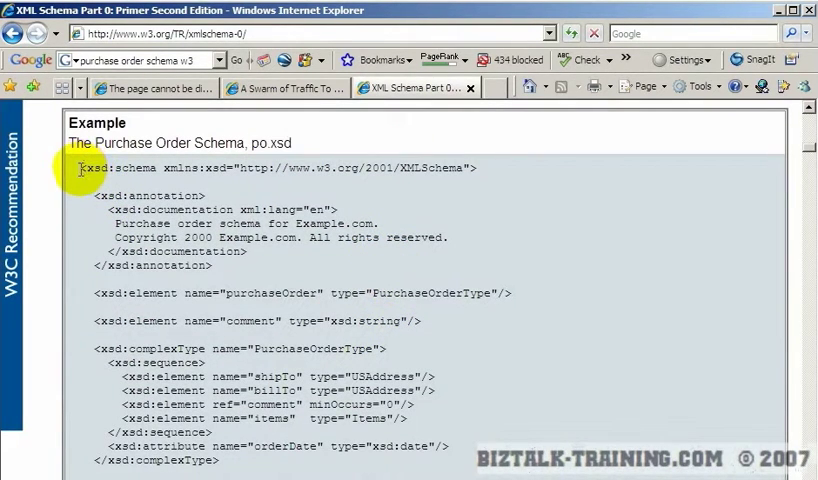
pyautogui.moveTo(80, 168); pyautogui.dragTo(450, 460)
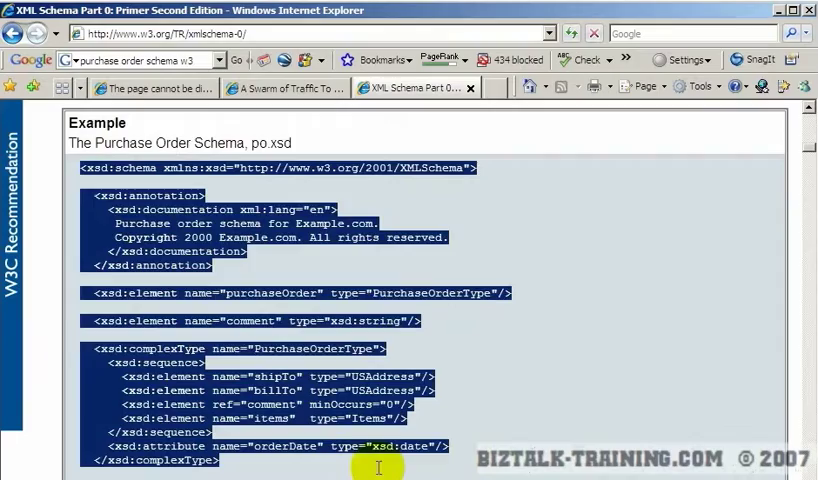
pyautogui.scroll(-3)
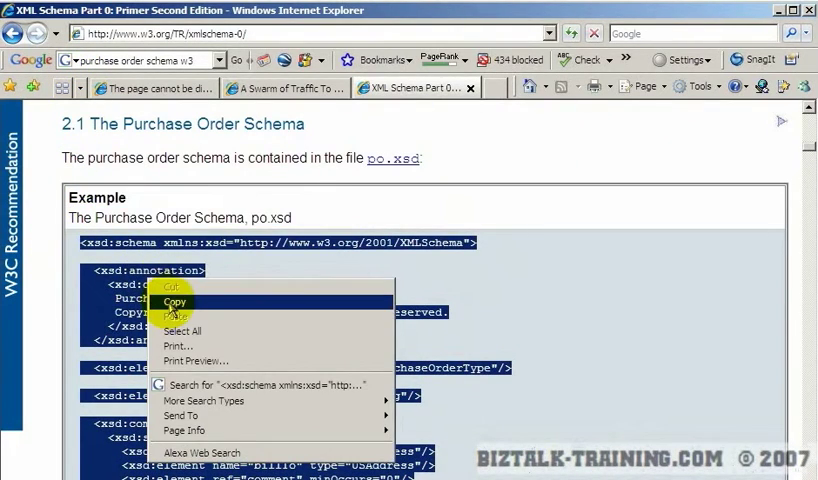
pyautogui.click(174, 300)
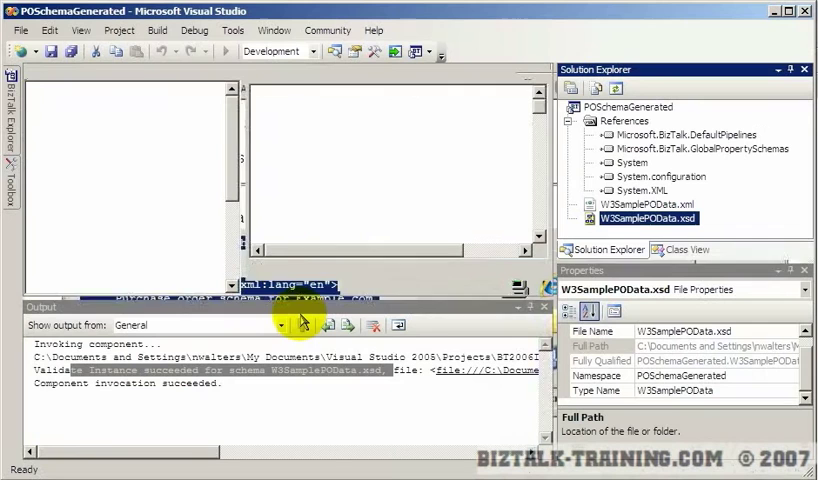
# Open W3SamplePOData.xsd from Solution Explorer, review its schema tree, then close it
pyautogui.doubleClick(650, 218)
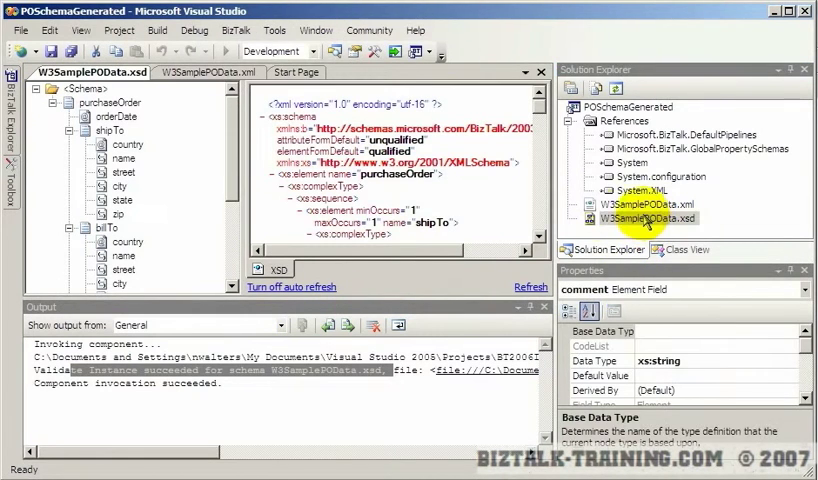
pyautogui.moveTo(242, 222)
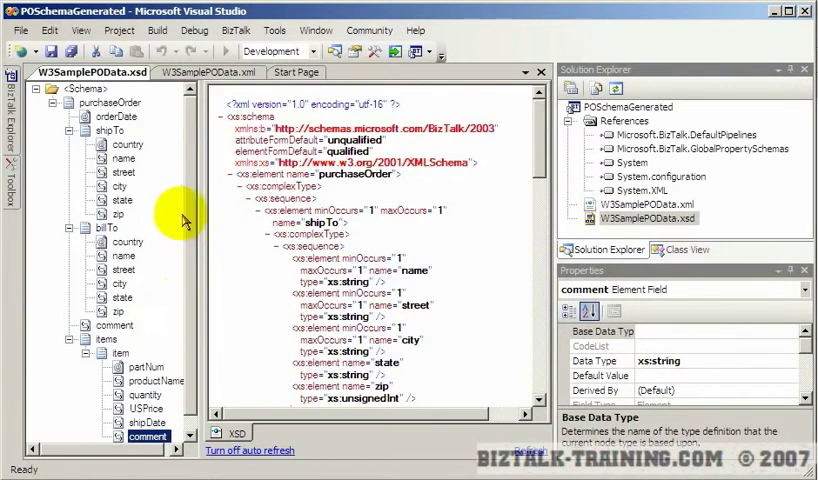
pyautogui.moveTo(332, 196)
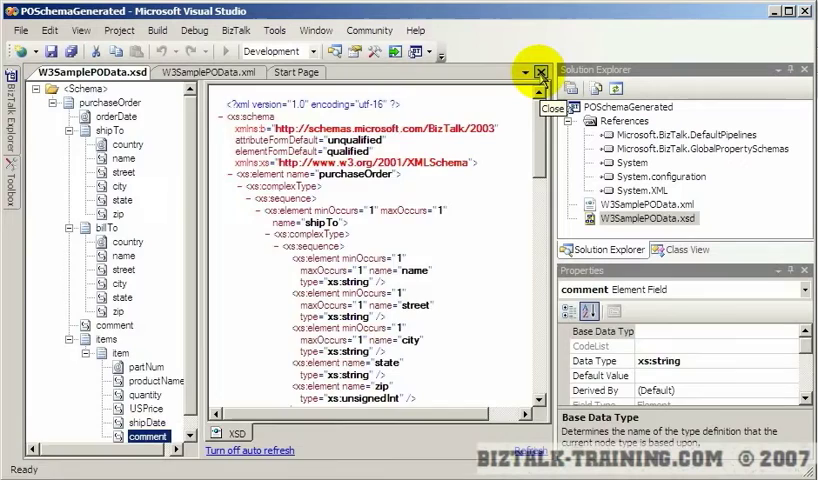
pyautogui.click(544, 72)
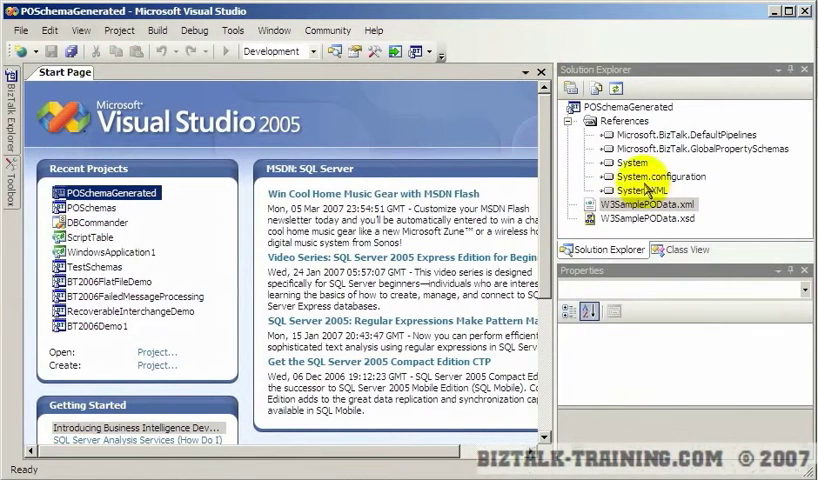
# Add a new Schema Files > Schema item named PartnerPOSchema.xsd to the POSchemaGenerated project
pyautogui.rightClick(620, 106)
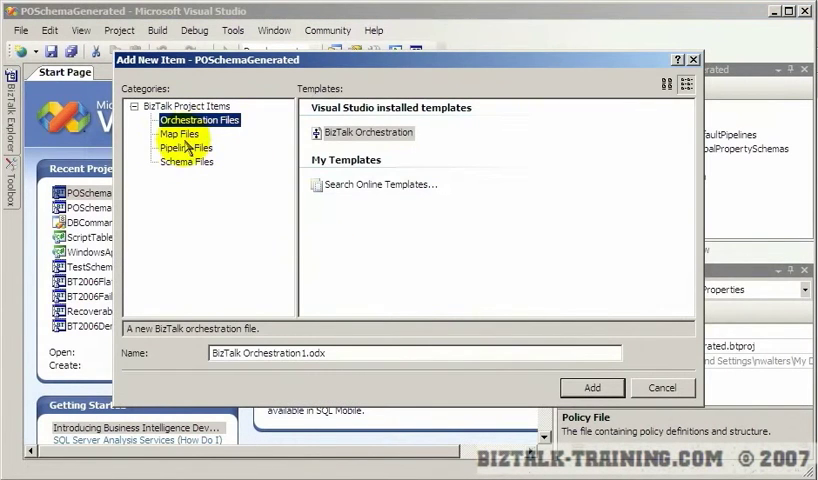
pyautogui.click(186, 160)
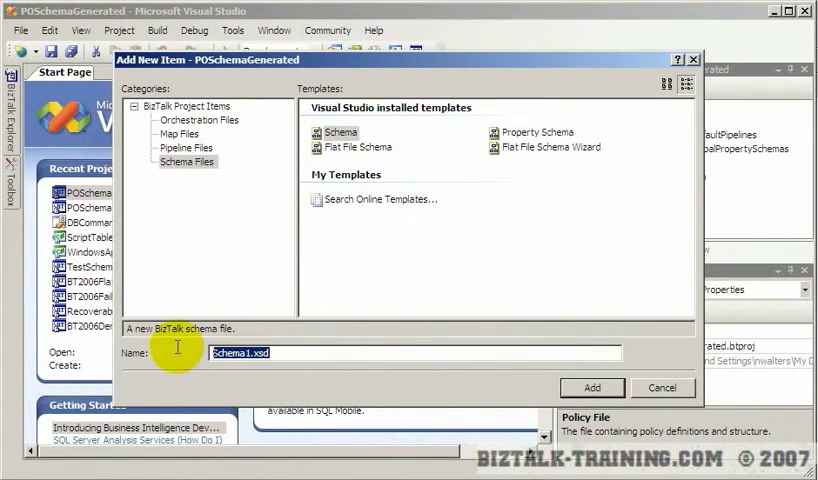
pyautogui.write('Copied')
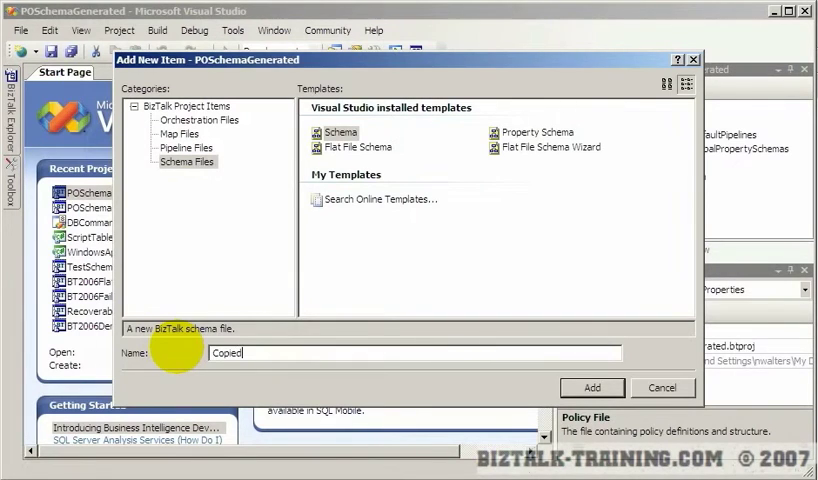
pyautogui.write('P')
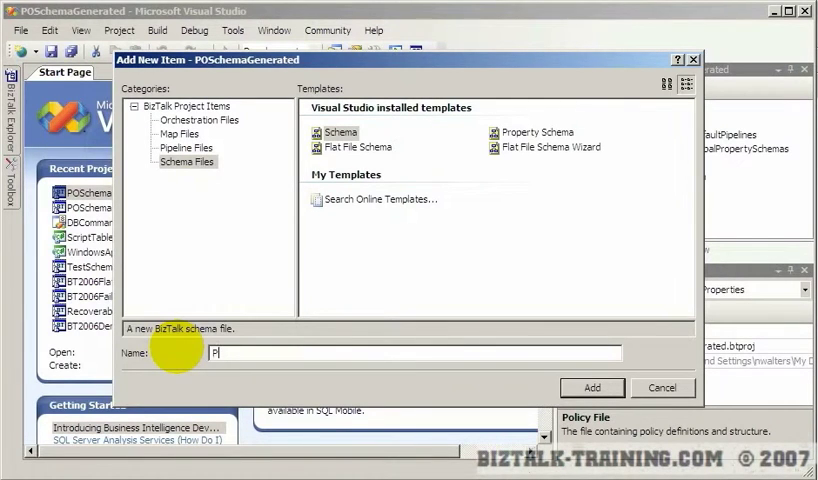
pyautogui.write('artnerP')
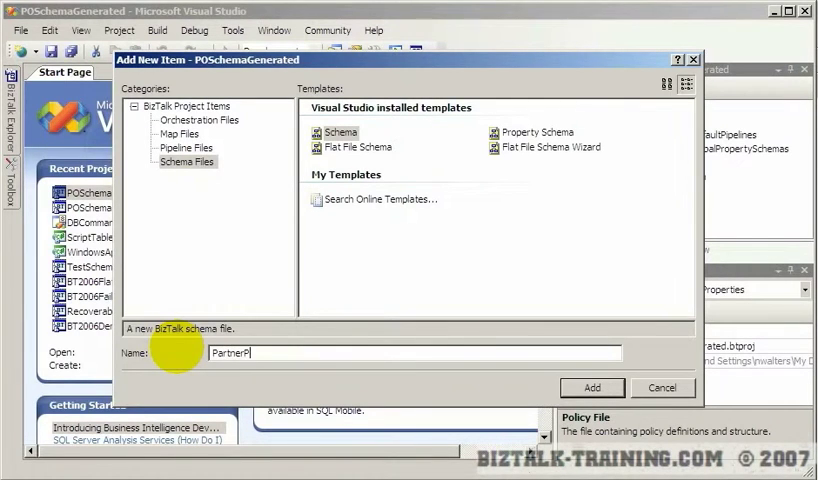
pyautogui.click(592, 388)
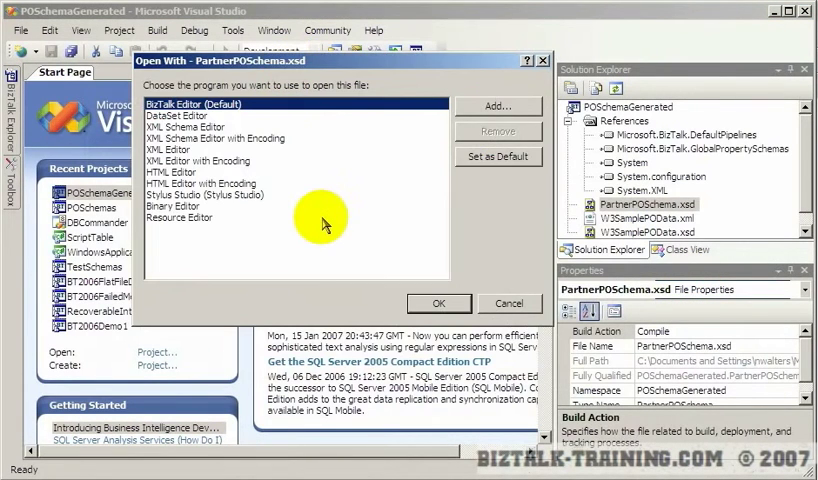
pyautogui.moveTo(158, 110)
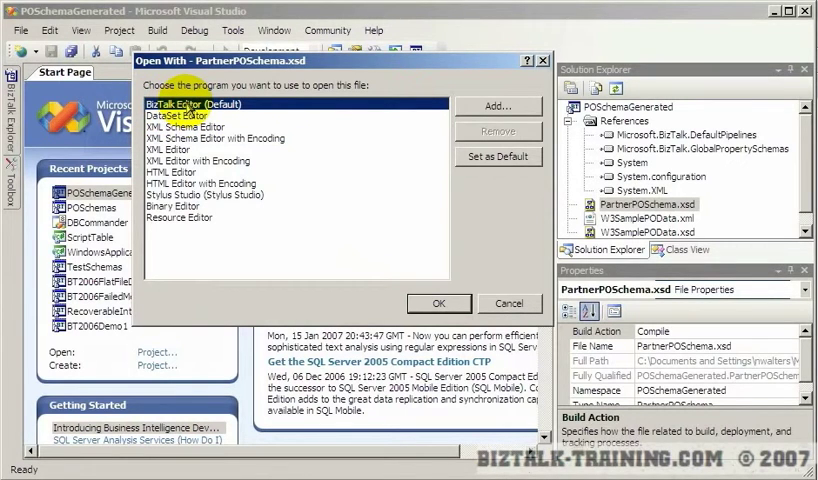
# Choose XML Schema Editor in Open With, dismiss the Add Program prompt, and confirm opening PartnerPOSchema.xsd
pyautogui.click(190, 126)
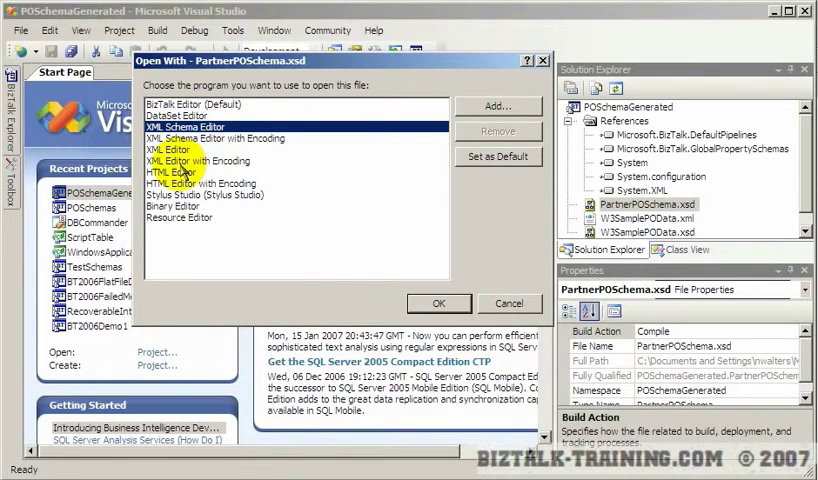
pyautogui.click(170, 148)
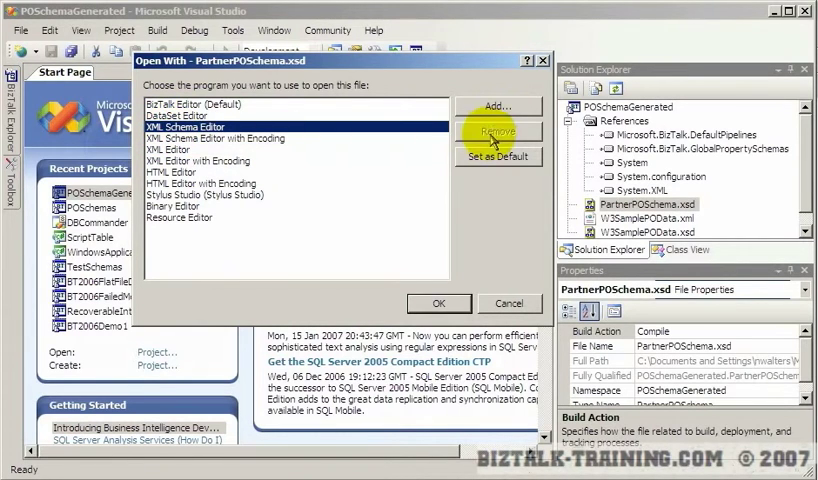
pyautogui.click(498, 106)
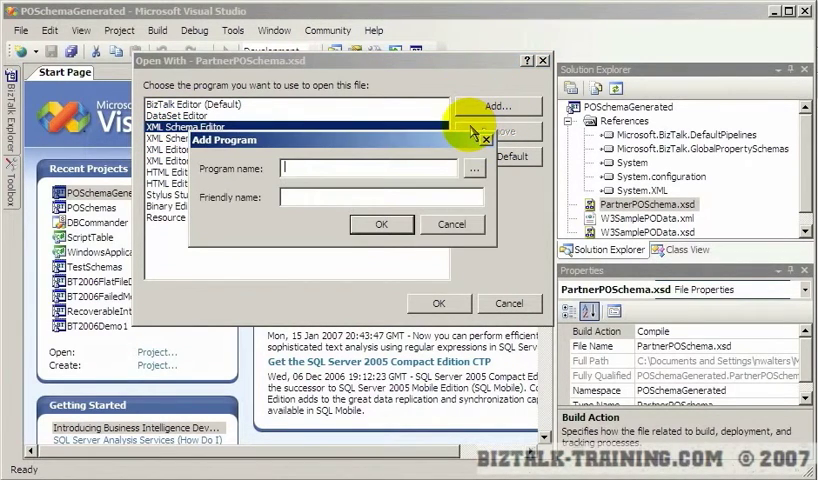
pyautogui.click(452, 224)
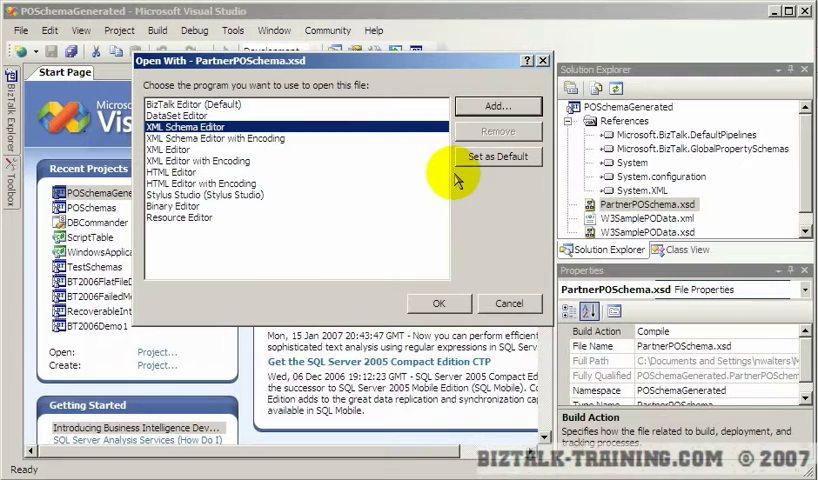
pyautogui.moveTo(440, 304)
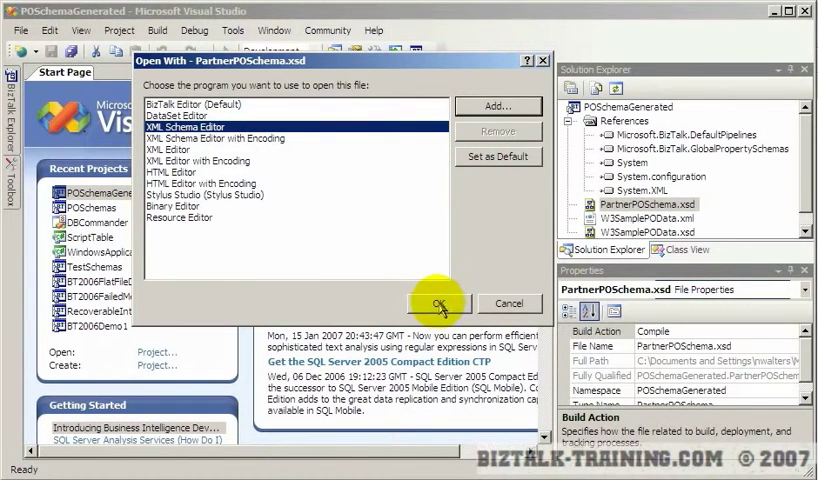
pyautogui.click(436, 304)
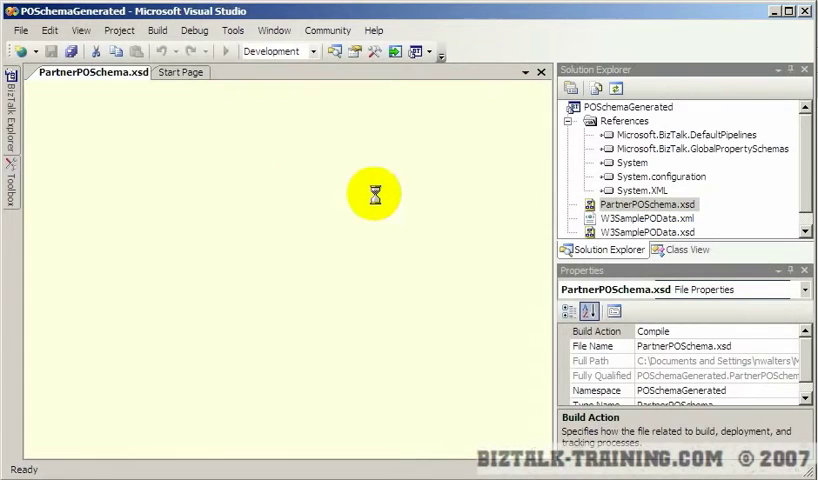
pyautogui.moveTo(244, 190)
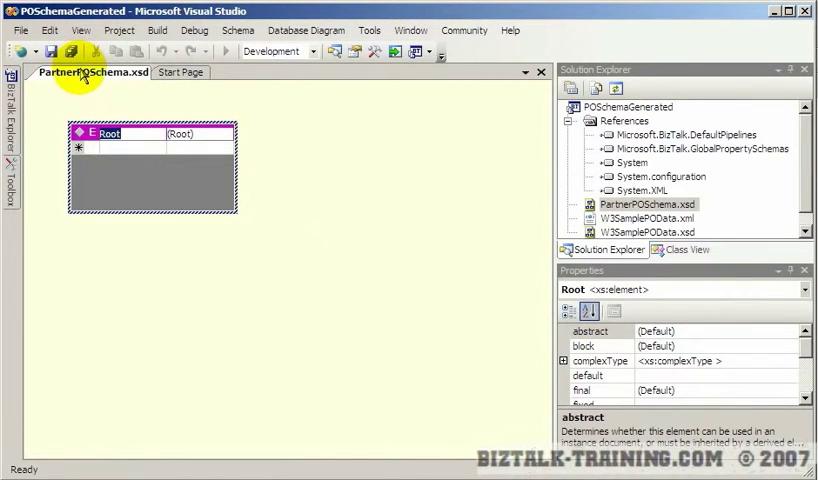
pyautogui.moveTo(436, 338)
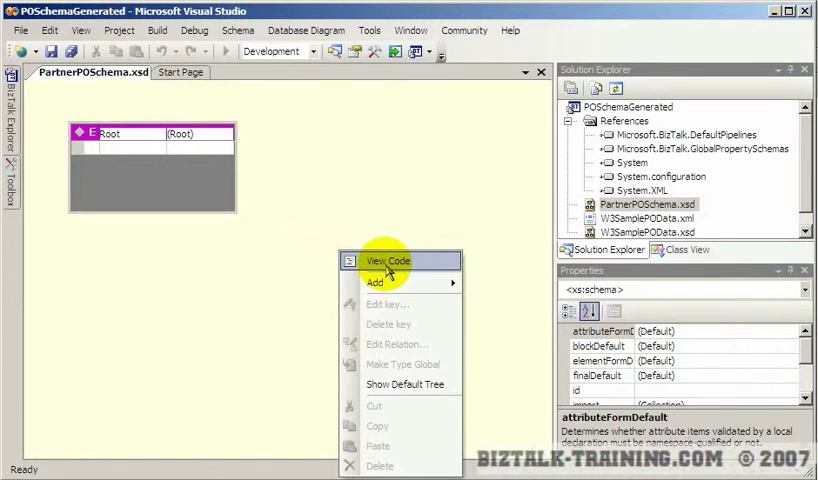
# Switch PartnerPOSchema.xsd to View Code and paste the copied W3C purchase order schema over the existing XML
pyautogui.click(388, 260)
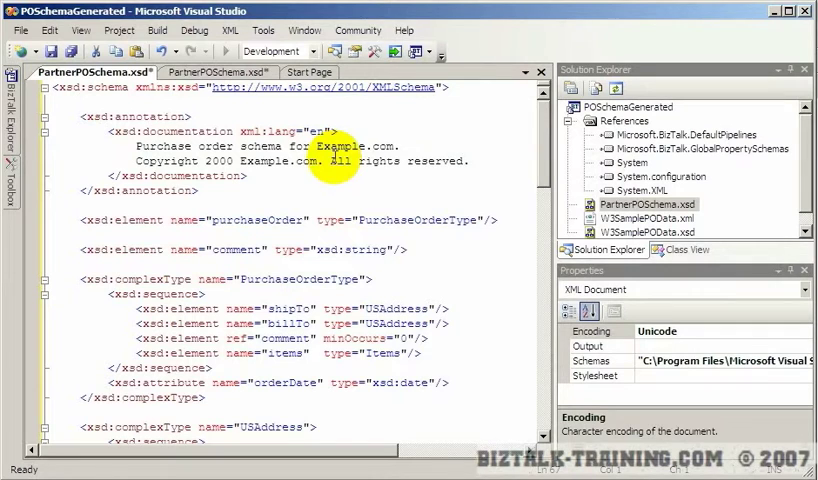
# Switch PartnerPOSchema.xsd from code back to View Designer to see USAddress, Items and SKU types
pyautogui.rightClick(340, 176)
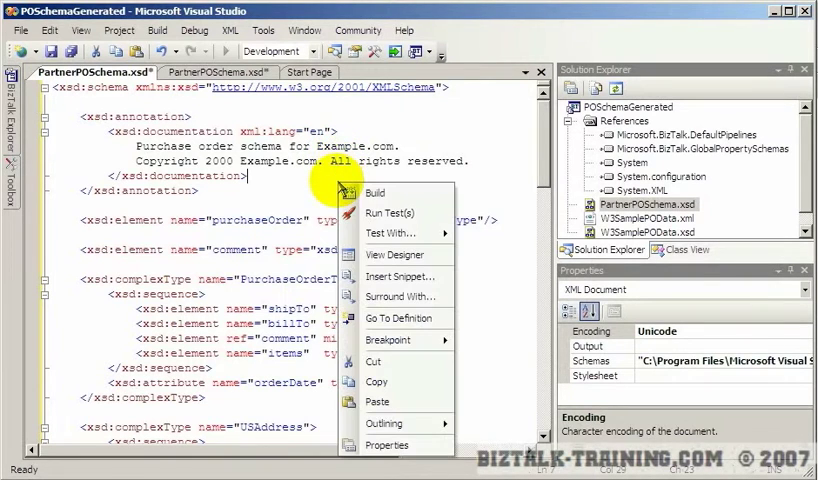
pyautogui.click(336, 180)
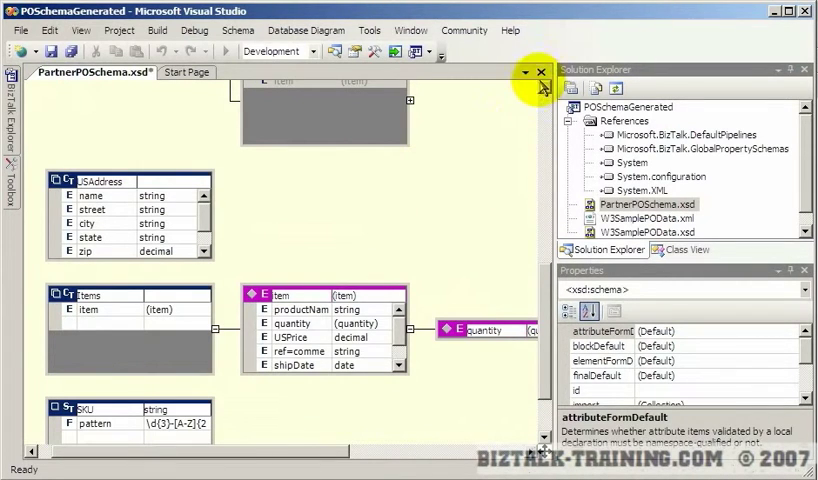
# Close the PartnerPOSchema.xsd document and select it in Solution Explorer to show its file properties
pyautogui.click(540, 72)
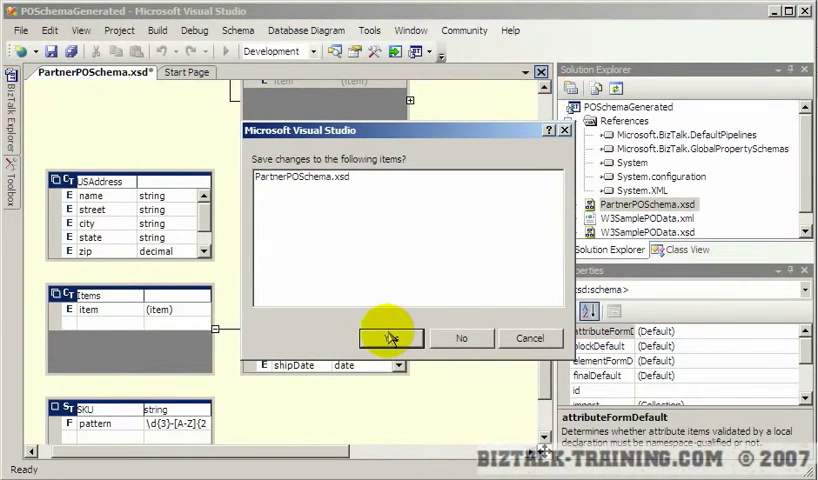
pyautogui.click(392, 338)
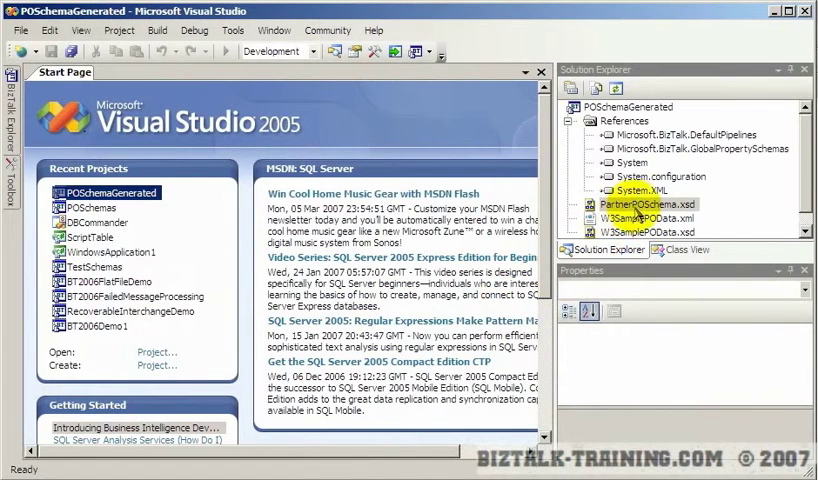
pyautogui.click(634, 204)
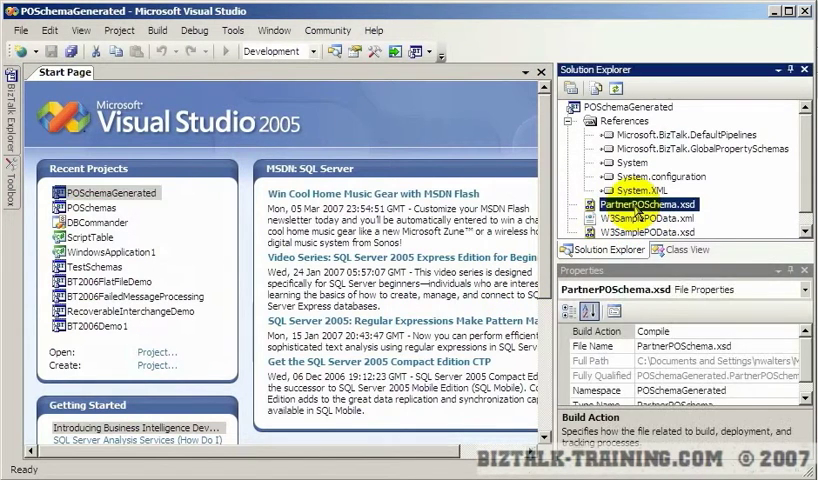
# Reopen PartnerPOSchema.xsd and expand the shipTo, billTo and items records in the schema tree
pyautogui.doubleClick(636, 204)
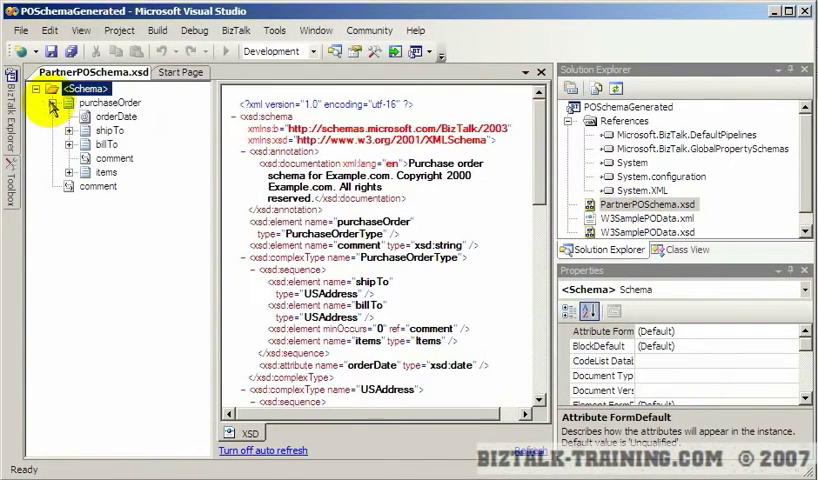
pyautogui.click(68, 144)
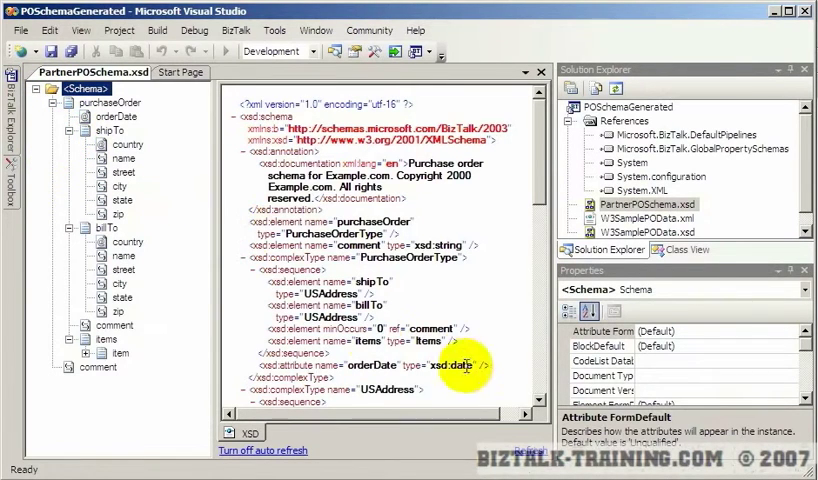
pyautogui.click(88, 352)
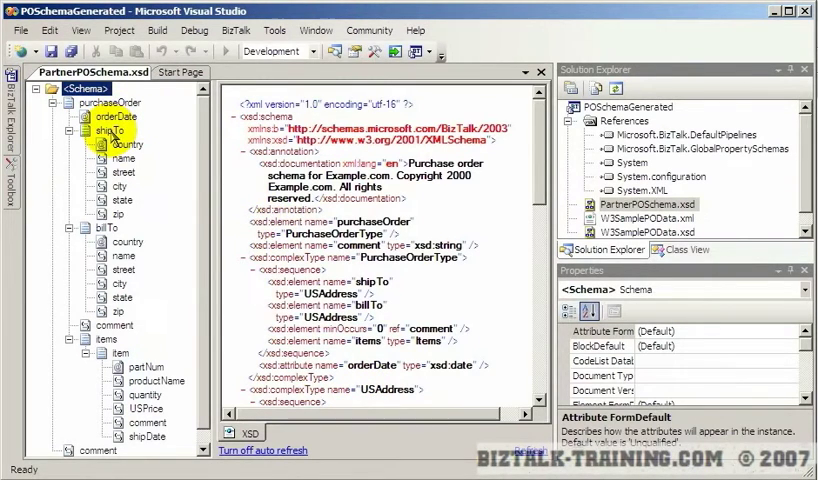
# Select shipTo and review its Data Structure Type, the USAddress complex type
pyautogui.click(108, 130)
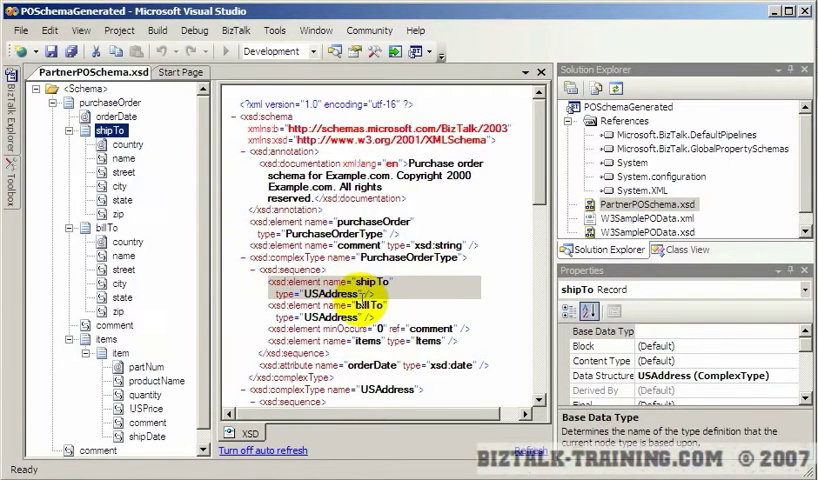
pyautogui.moveTo(500, 344)
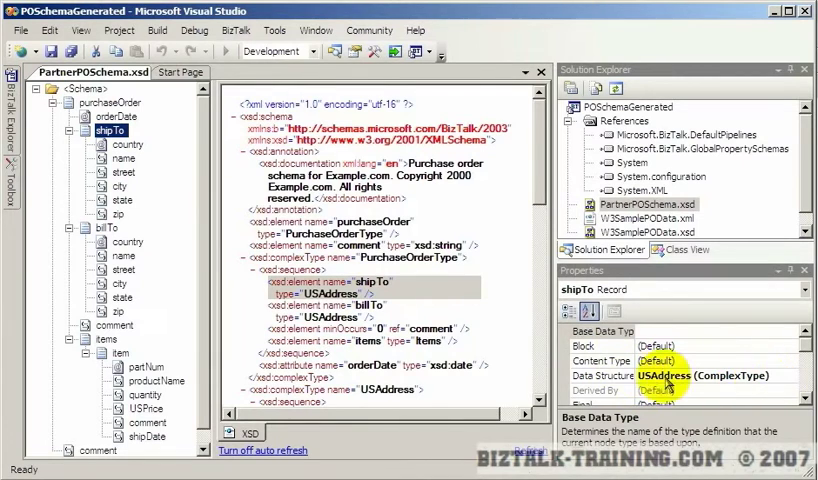
pyautogui.click(600, 330)
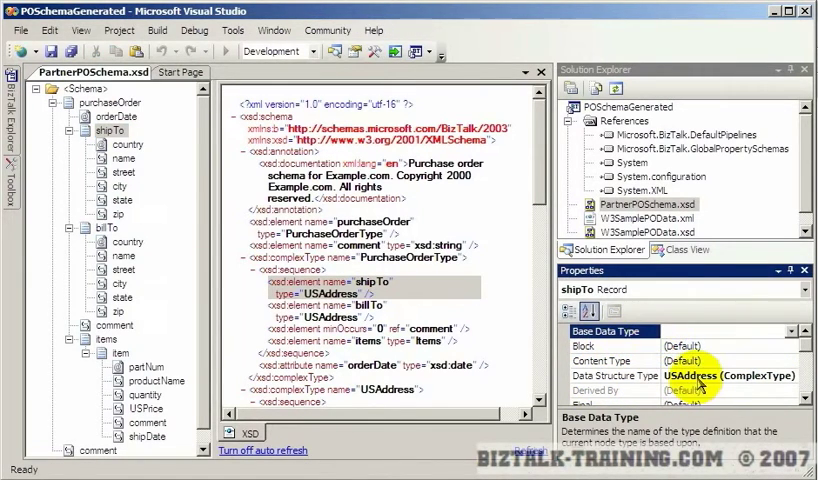
pyautogui.click(792, 376)
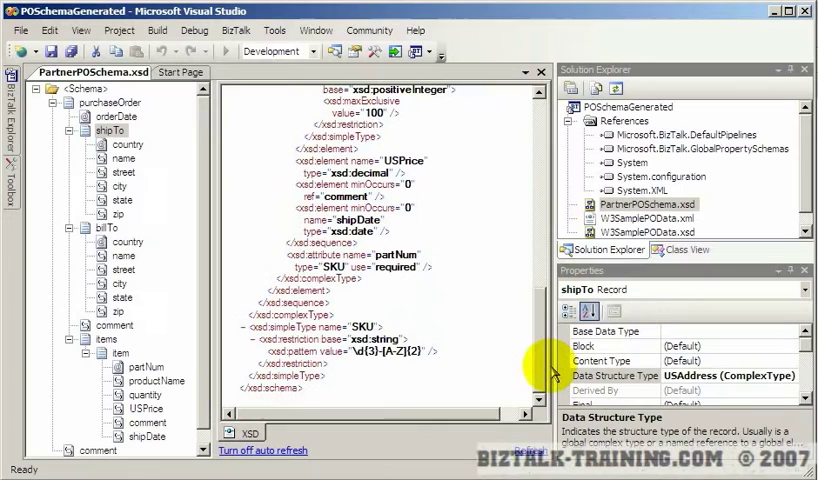
# Scroll the XSD to USAddress and the SKU simpleType, select partNum, open W3SamplePOData.xml and return to the schema
pyautogui.scroll(-3)
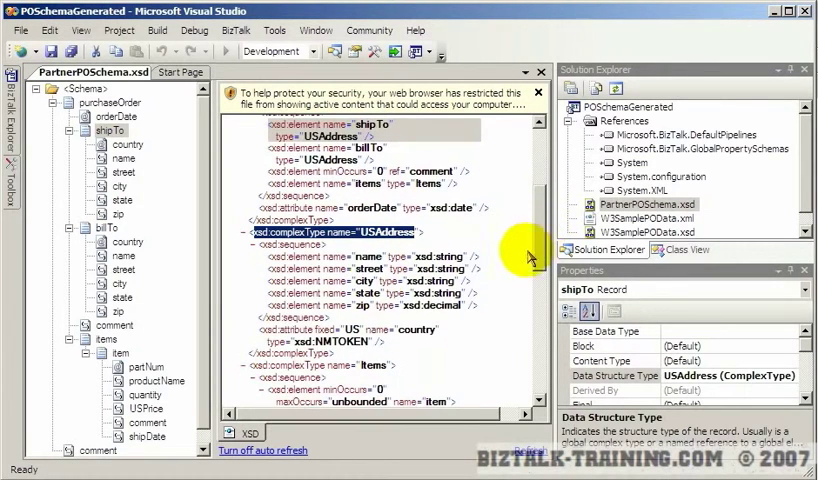
pyautogui.moveTo(460, 324)
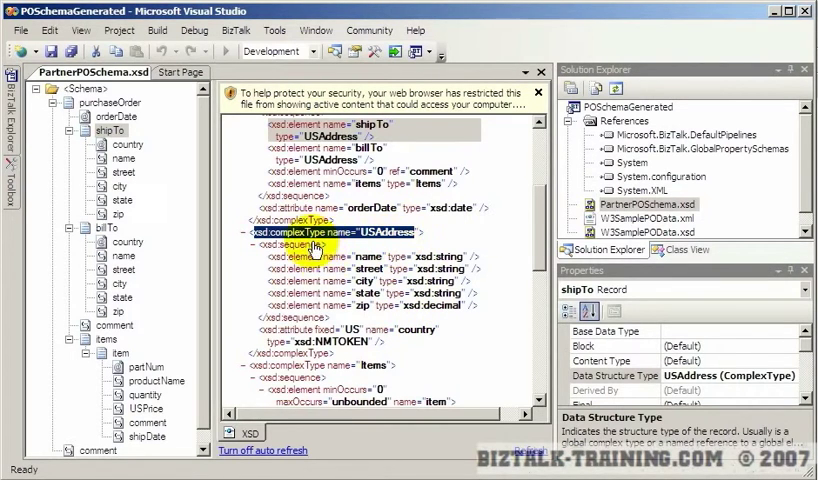
pyautogui.moveTo(360, 236)
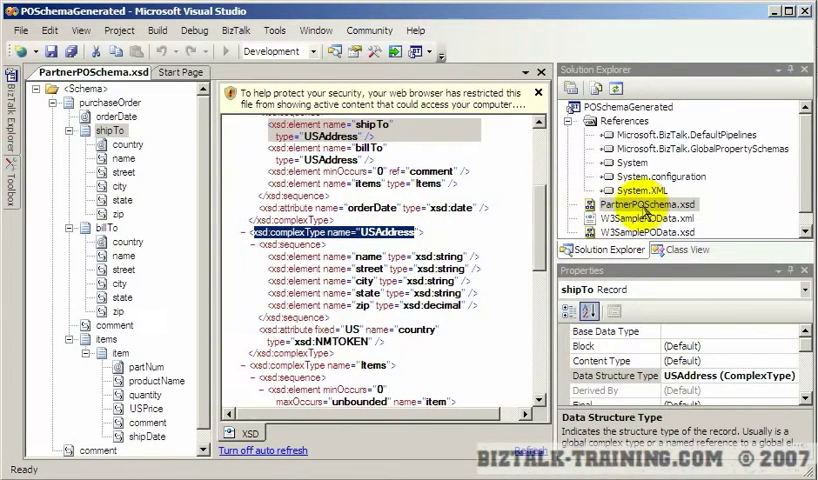
pyautogui.moveTo(504, 244)
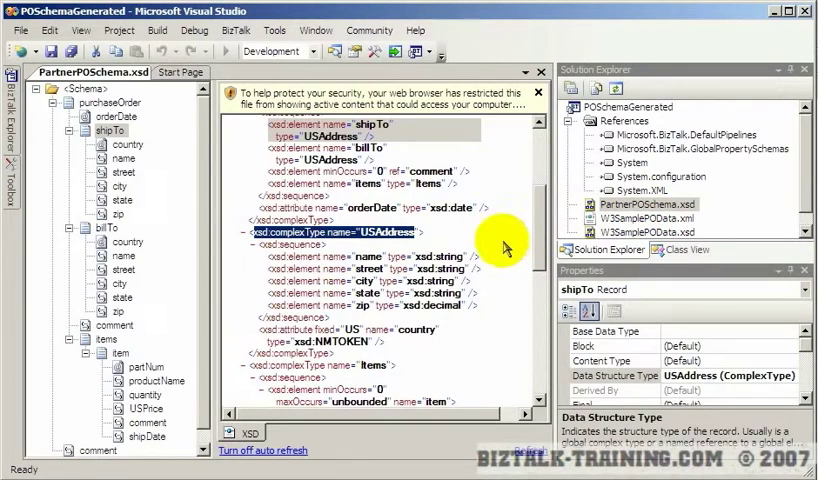
pyautogui.moveTo(536, 212)
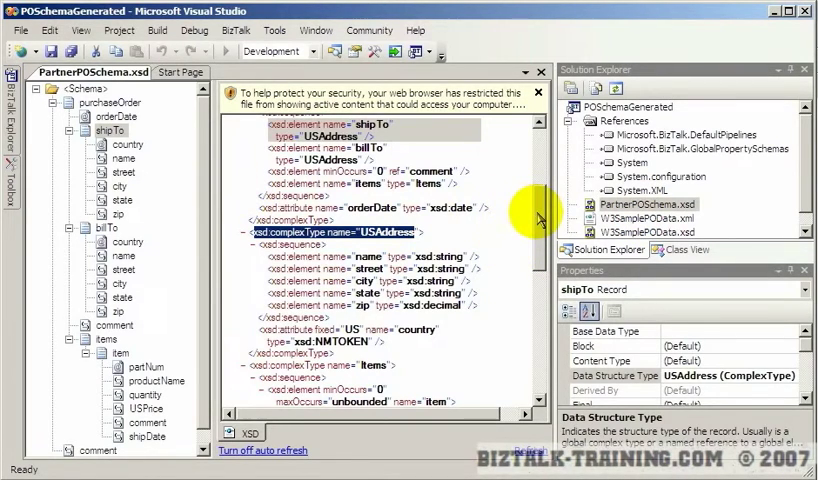
pyautogui.scroll(-3)
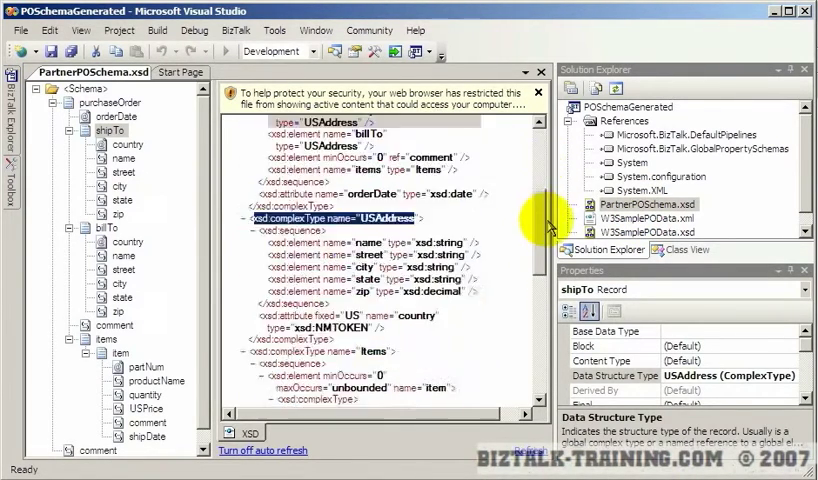
pyautogui.scroll(-3)
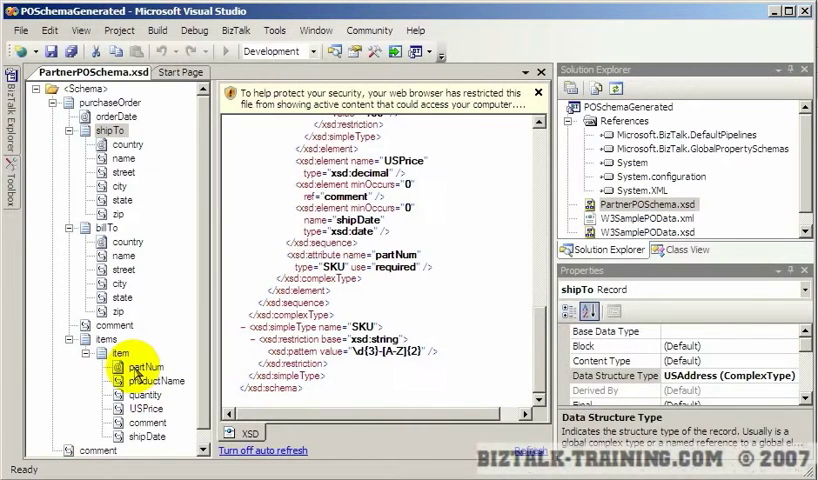
pyautogui.click(140, 368)
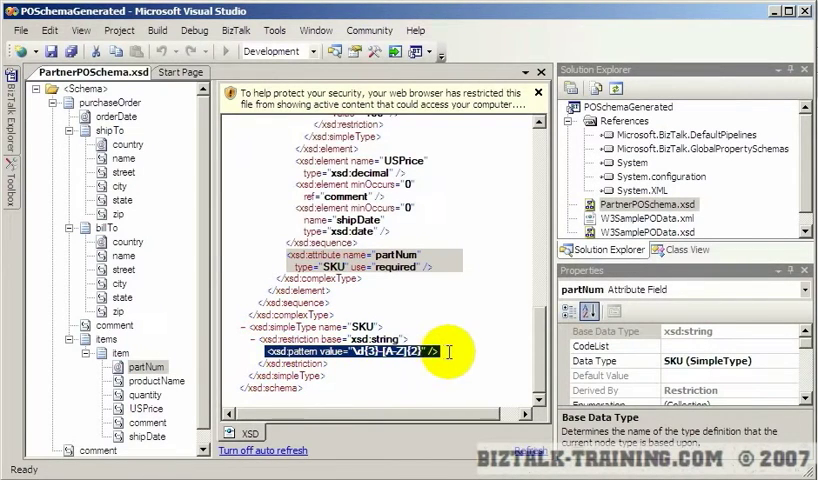
pyautogui.moveTo(388, 368)
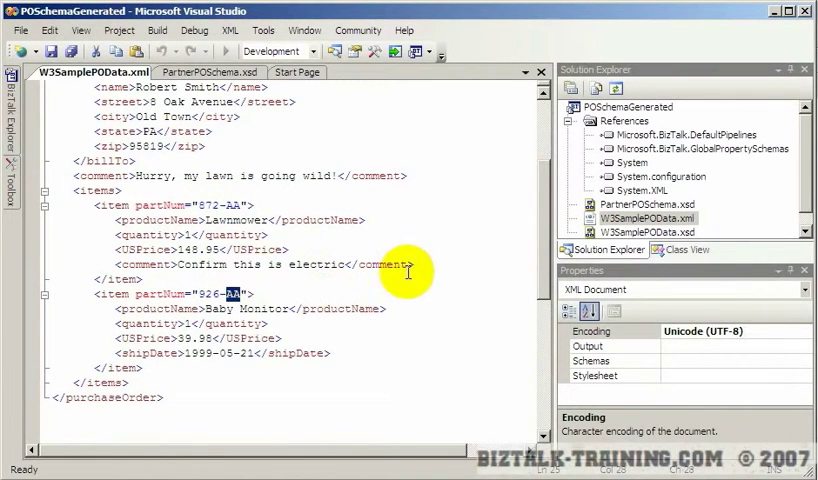
pyautogui.click(208, 72)
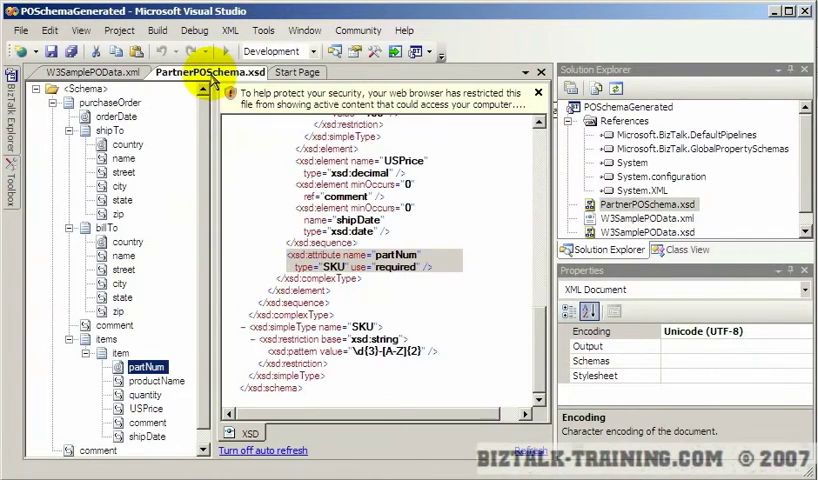
# Set PartnerPOSchema.xsd's Input Instance Filename to the W3SamplePOData.xml sample path in its Properties
pyautogui.click(410, 352)
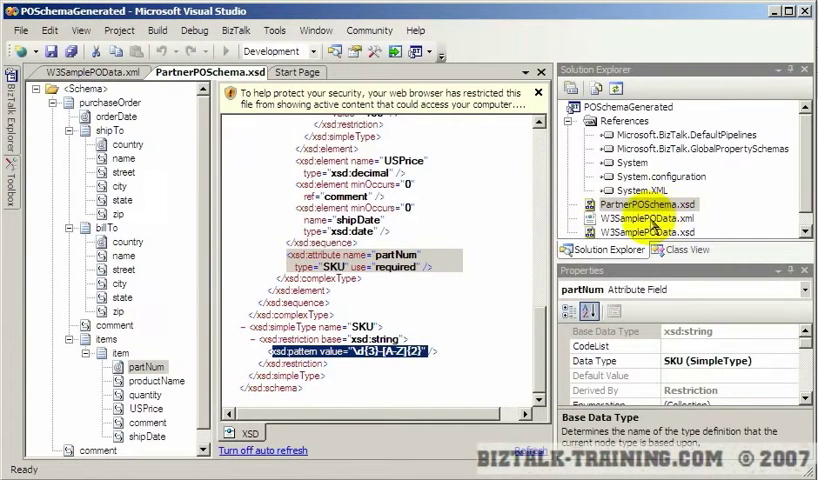
pyautogui.click(640, 218)
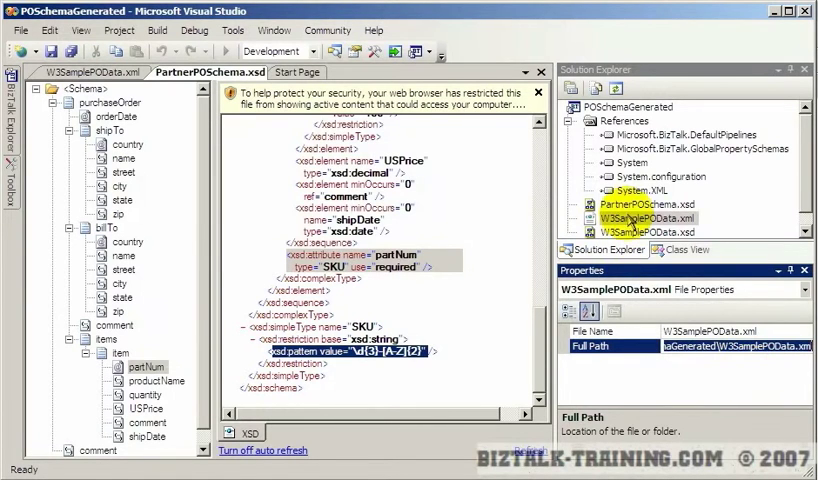
pyautogui.rightClick(616, 202)
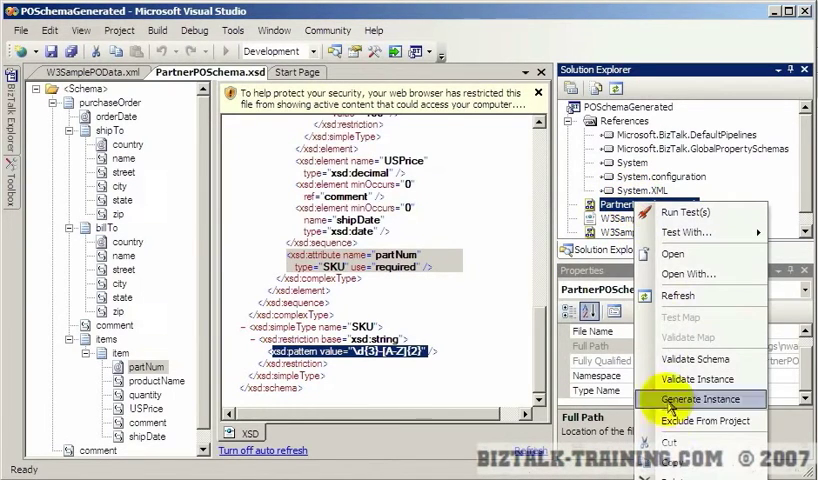
pyautogui.click(700, 398)
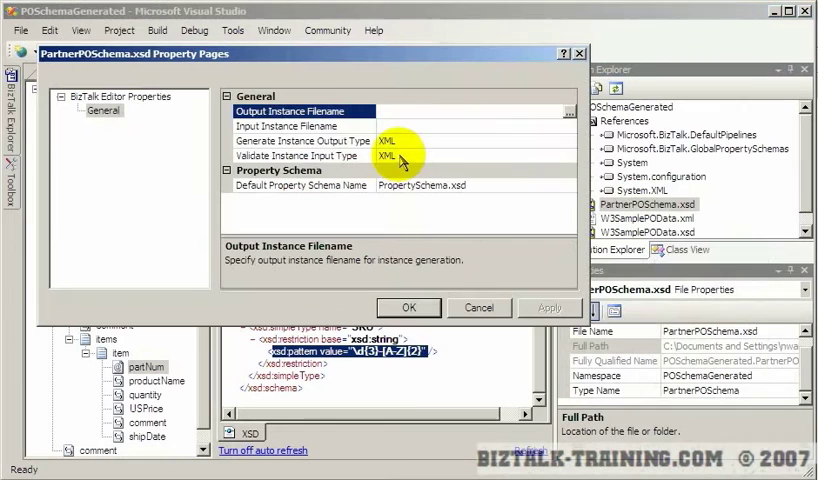
pyautogui.click(408, 308)
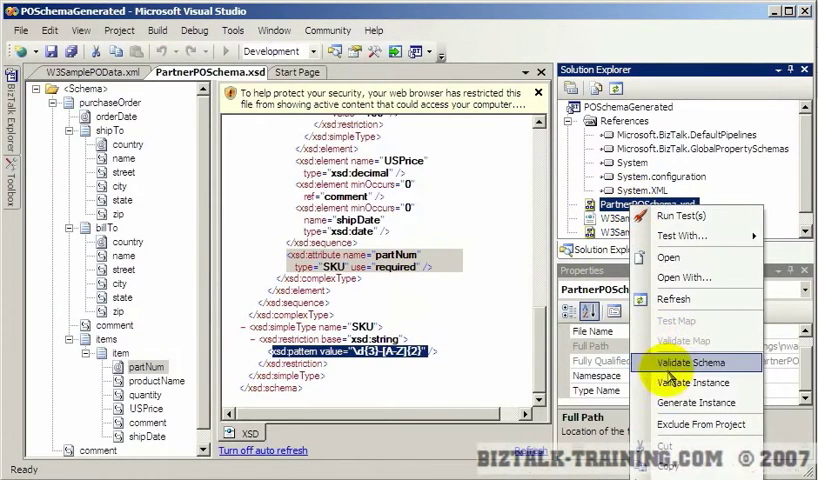
# Run Validate Instance successfully, then start a W3SamplePODataBad.xml copy of the sample data
pyautogui.click(688, 382)
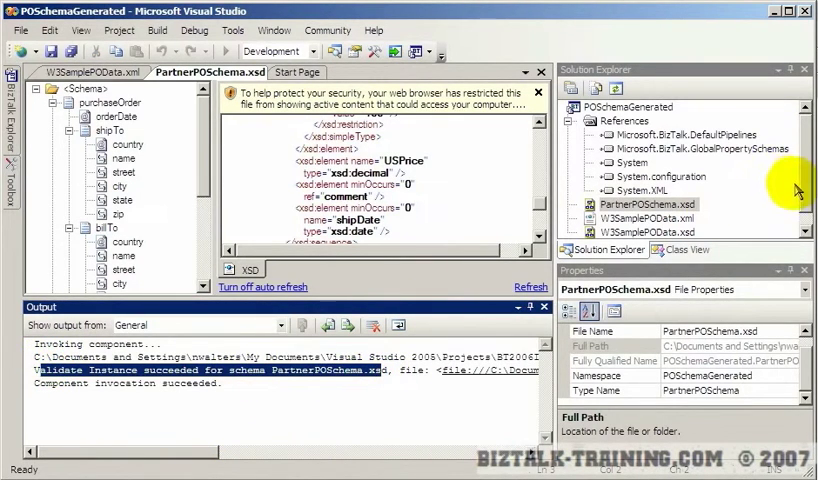
pyautogui.click(640, 190)
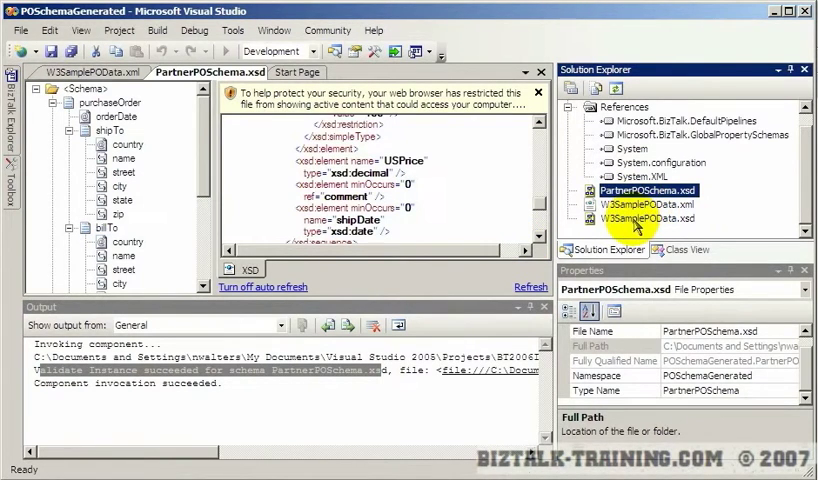
pyautogui.rightClick(664, 204)
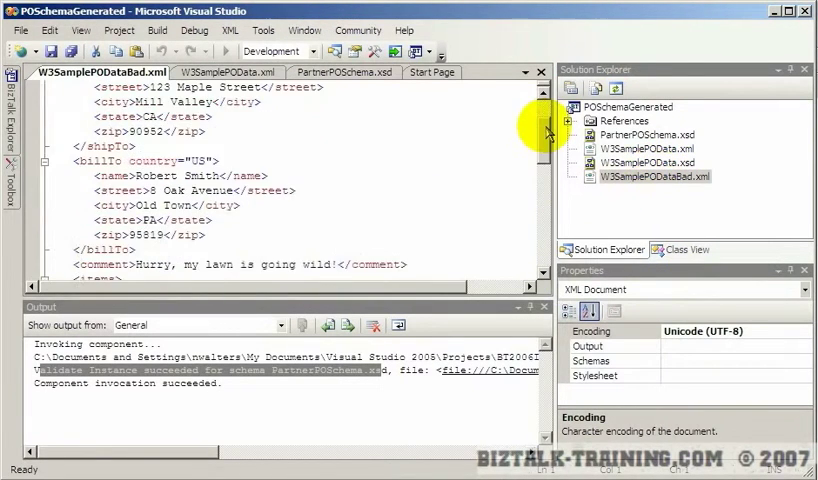
# Scroll through W3SamplePODataBad.xml to the item entries whose partNum values will be broken
pyautogui.scroll(-3)
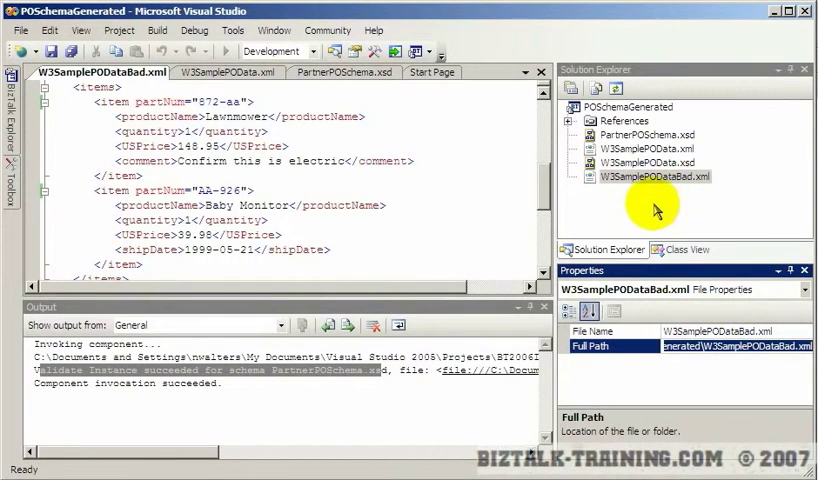
# Point PartnerPOSchema.xsd at W3SamplePODataBad.xml and run Validate Instance on it
pyautogui.click(638, 134)
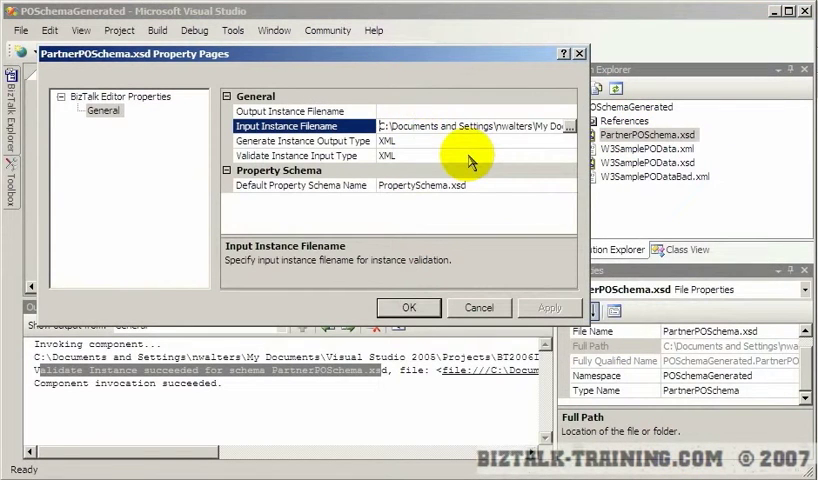
pyautogui.click(570, 126)
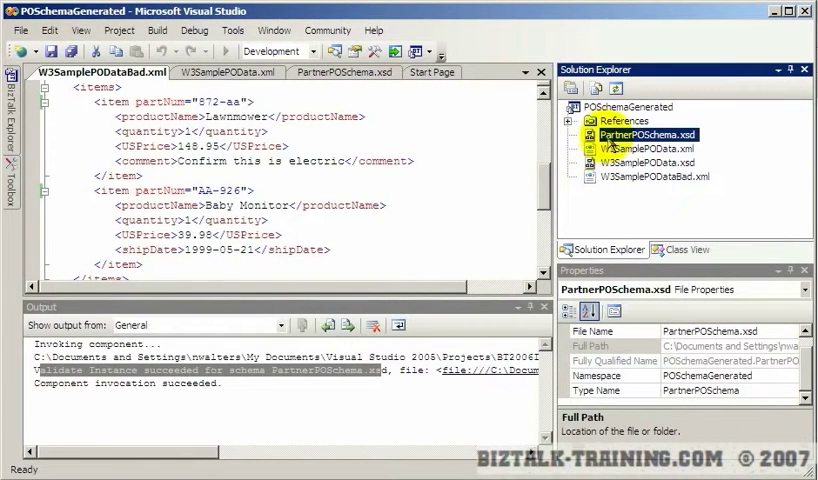
pyautogui.rightClick(632, 132)
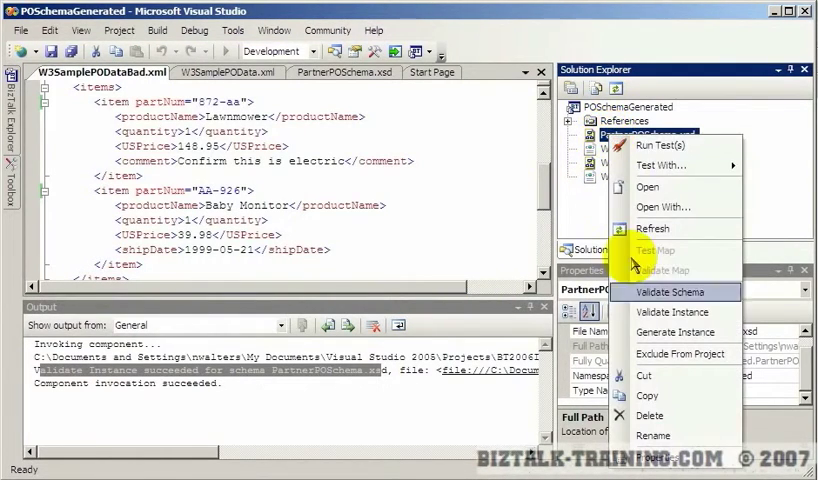
pyautogui.moveTo(660, 312)
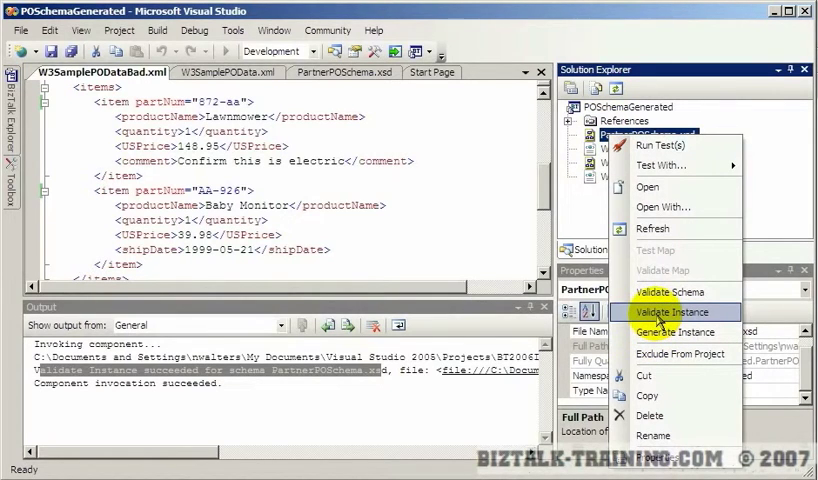
pyautogui.click(670, 312)
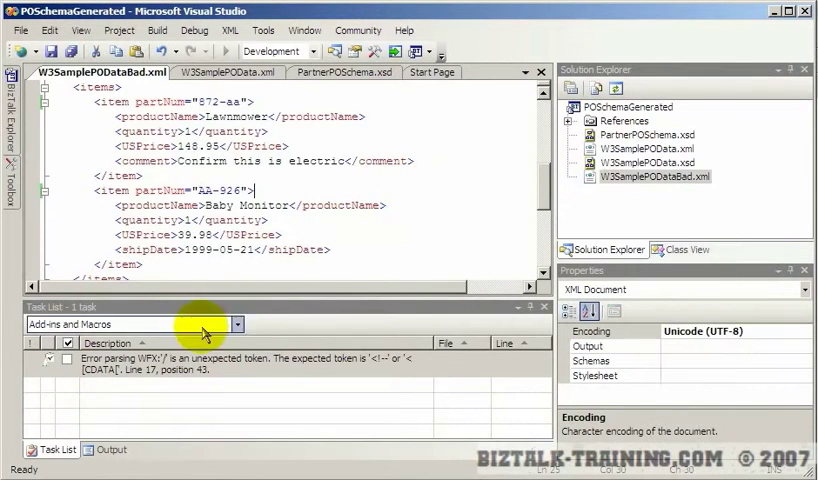
# Review the Task List and Output window errors flagging 872-aa and AA-926 as invalid SKUs
pyautogui.click(108, 448)
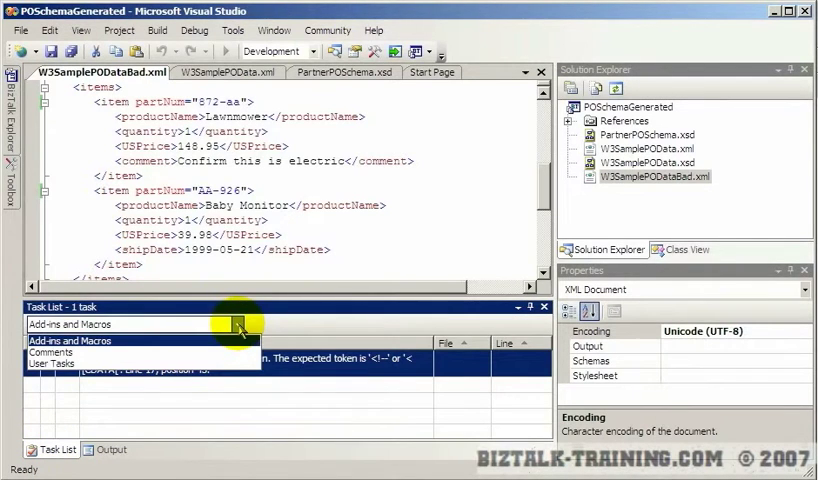
pyautogui.click(52, 352)
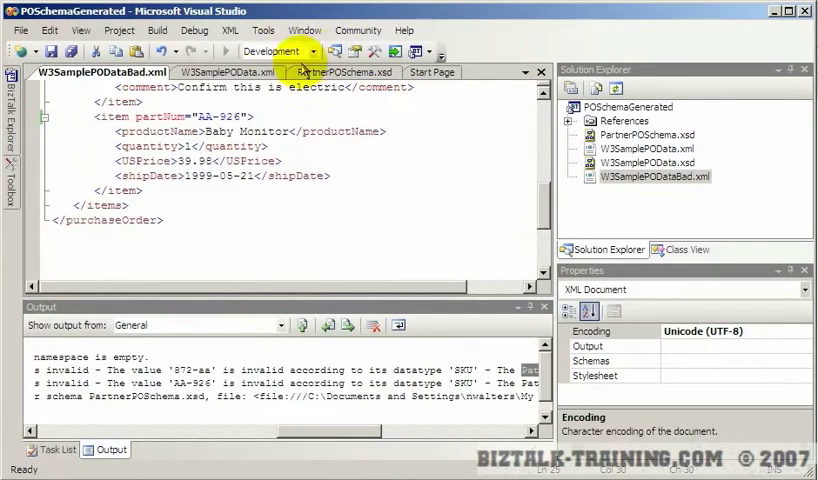
# View W3SamplePOData.xml, then bring up the Internet Explorer window with the XML Schema Primer
pyautogui.click(228, 72)
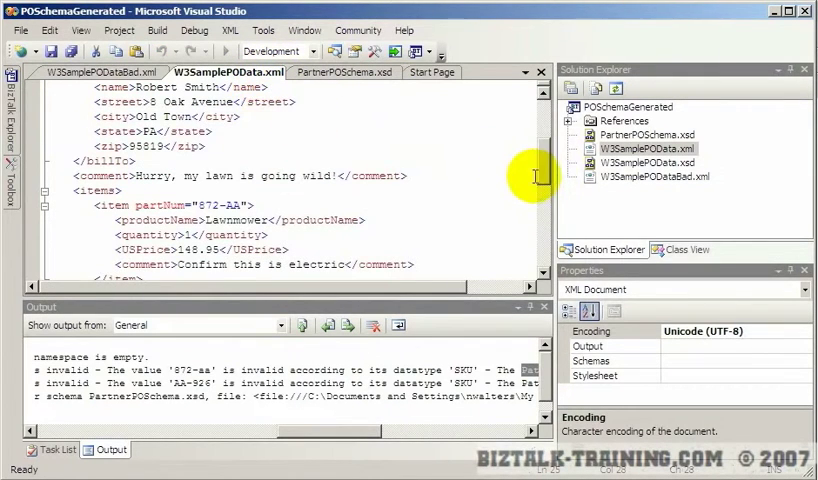
pyautogui.click(340, 72)
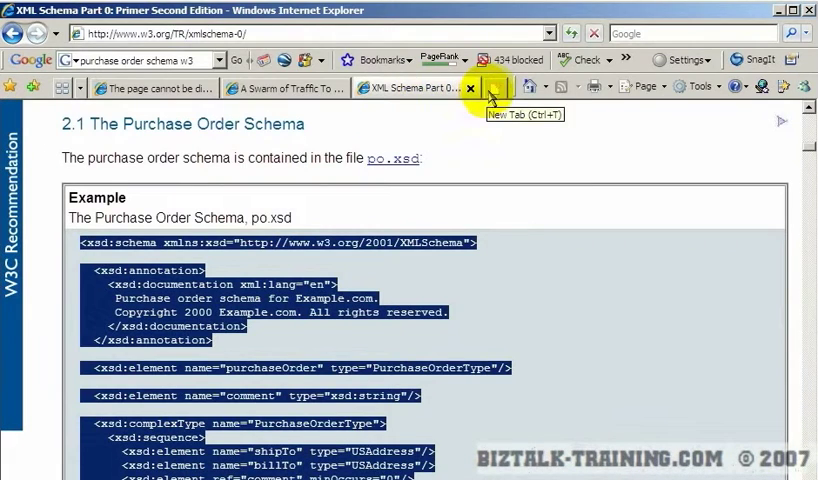
# Search Google for regex in a new tab and go to the Regular Expression Library result
pyautogui.click(488, 86)
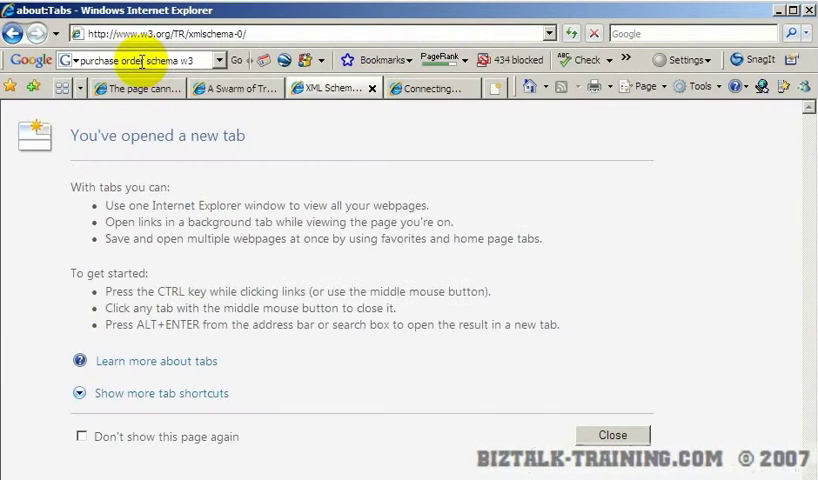
pyautogui.write('regel')
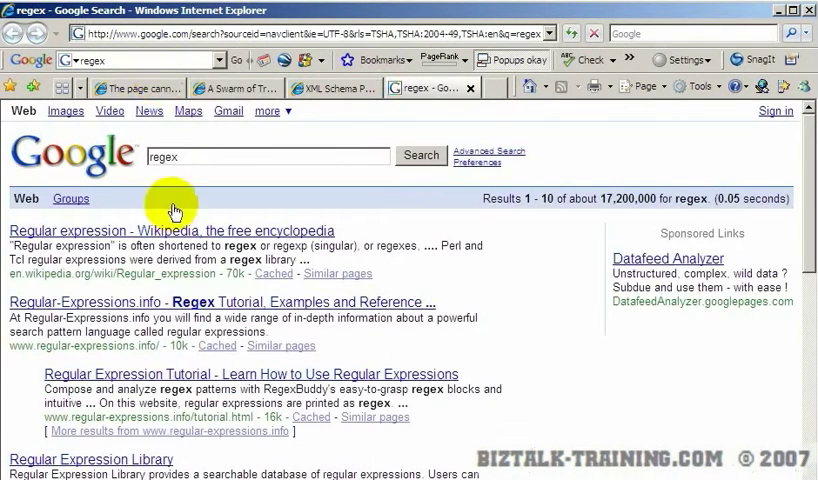
pyautogui.scroll(-3)
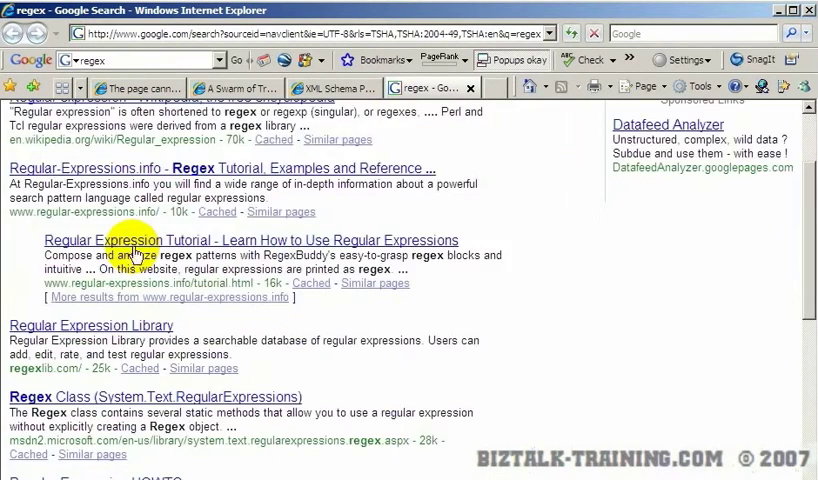
pyautogui.scroll(-3)
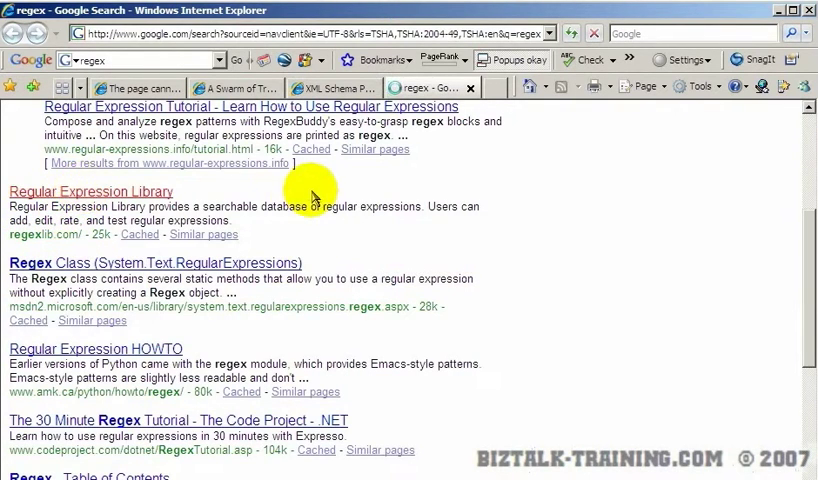
pyautogui.click(90, 192)
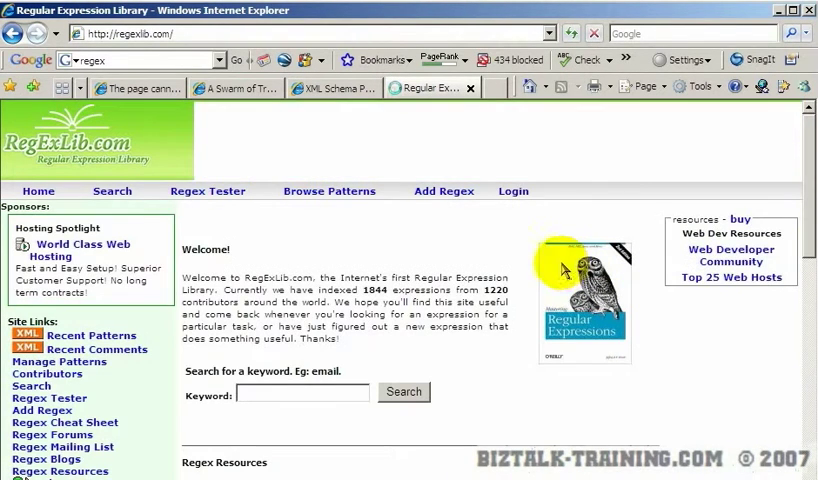
# Browse RegExLib.com and read through its .NET regular expression cheat sheet
pyautogui.scroll(-3)
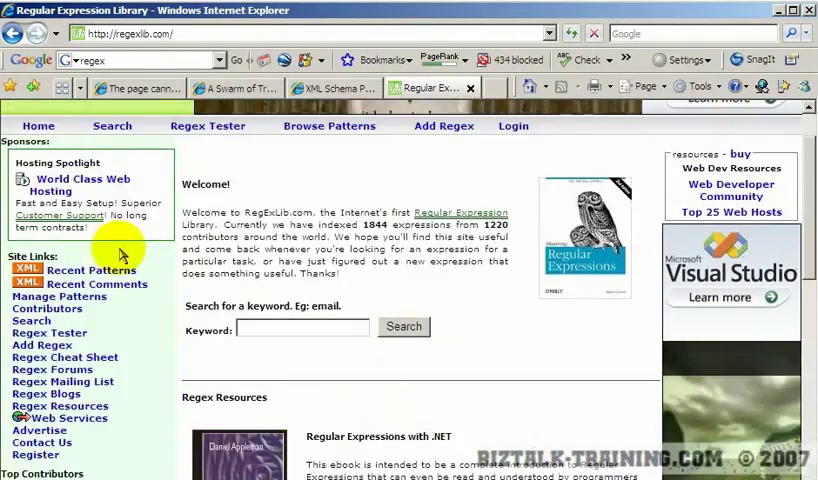
pyautogui.scroll(-3)
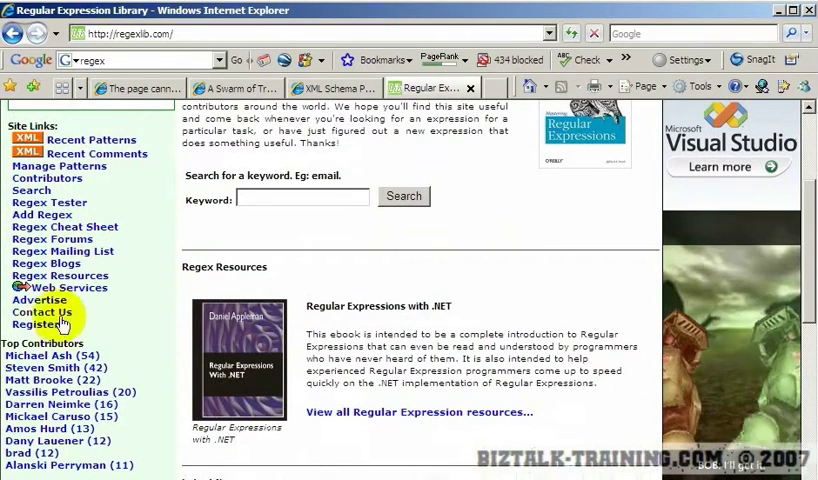
pyautogui.scroll(3)
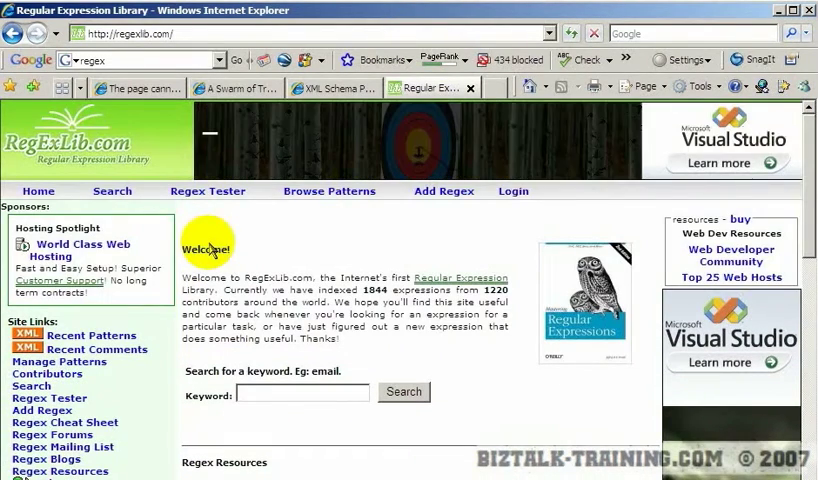
pyautogui.press('ctrl+f')
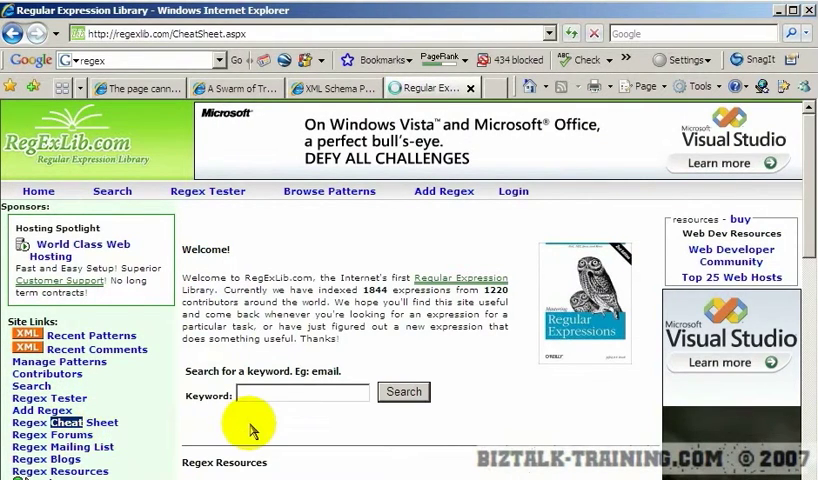
pyautogui.click(64, 422)
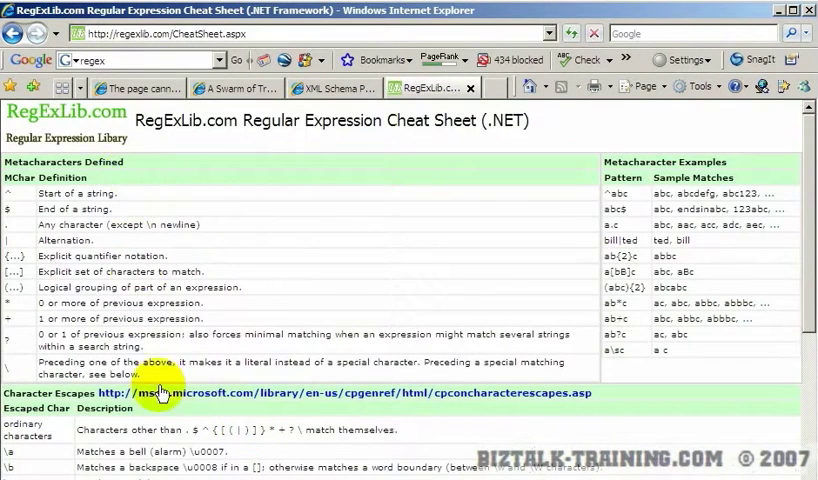
pyautogui.scroll(-3)
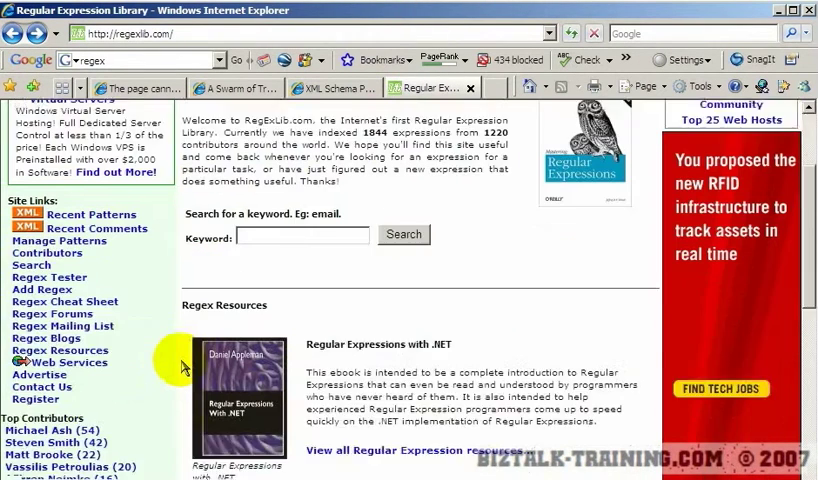
pyautogui.scroll(-3)
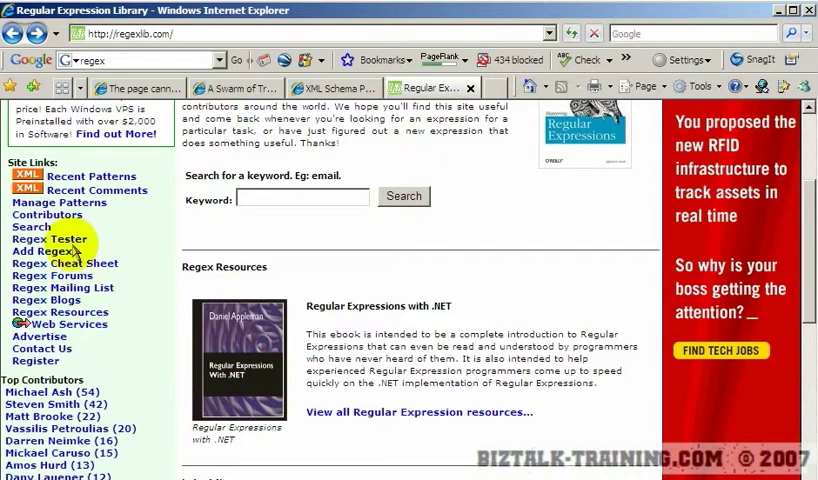
# In Regex Tester, check that source 123-HK matches the SKU pattern \d{3}-[A-Z]{2}
pyautogui.click(50, 238)
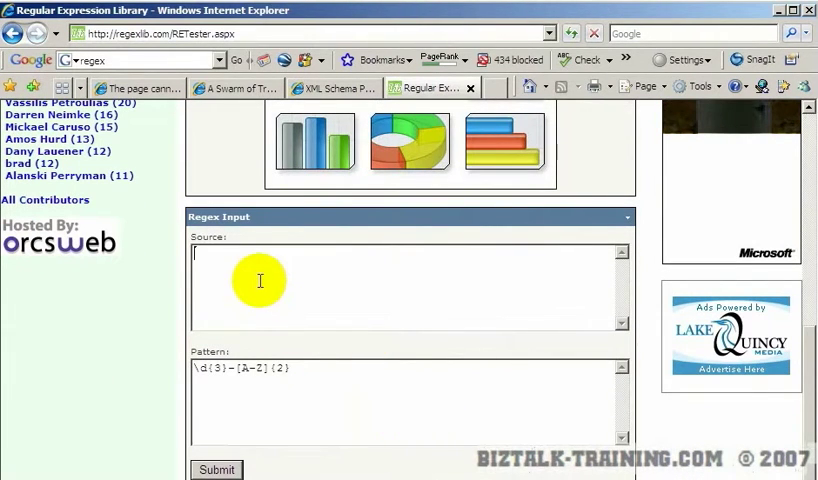
pyautogui.write('123')
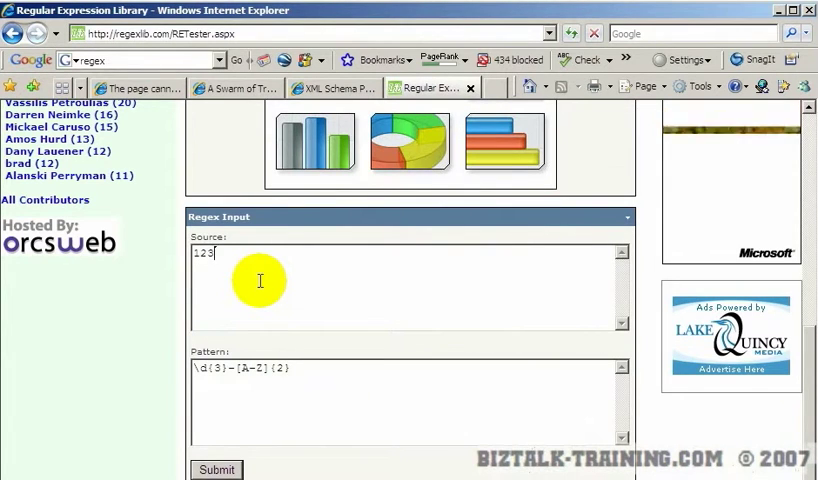
pyautogui.write('-H')
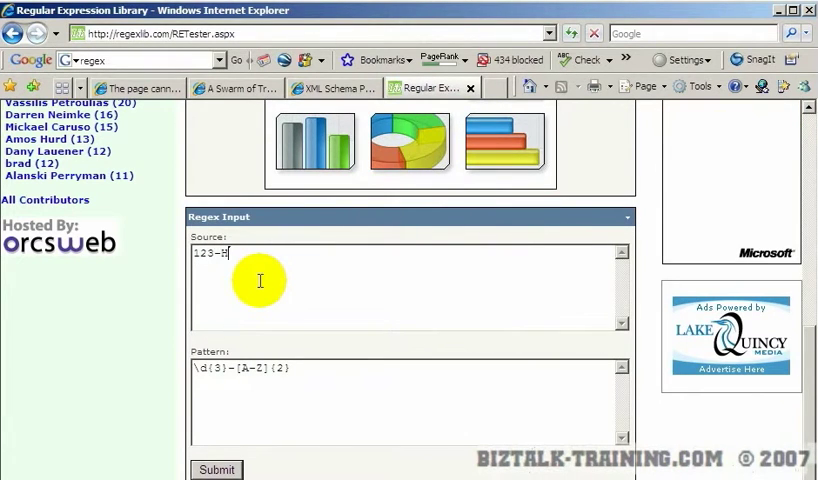
pyautogui.write('K')
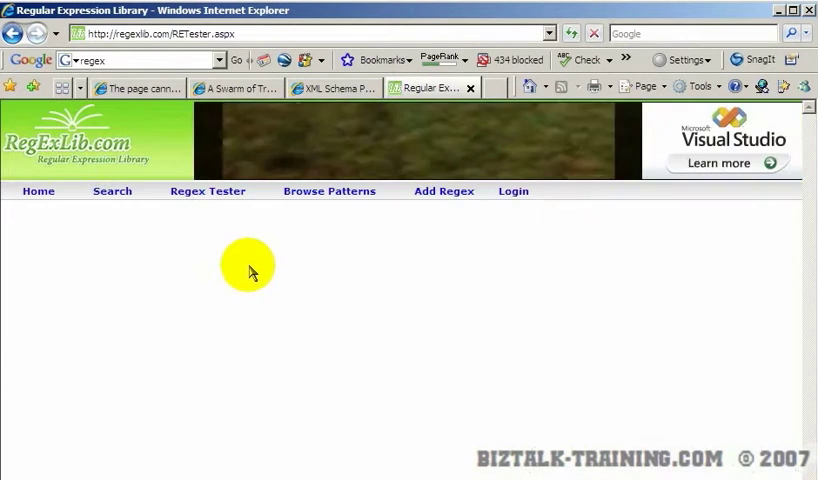
pyautogui.scroll(-3)
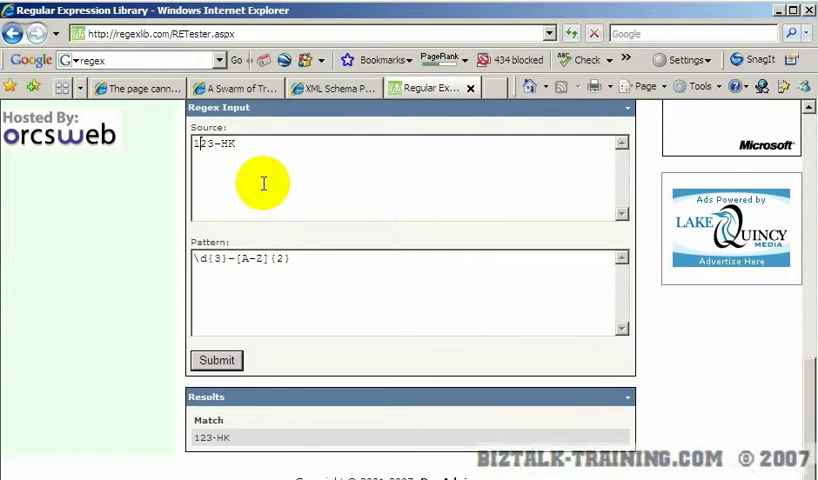
# Change the source to A123-HK and anchor the pattern with ^ and $ so it no longer matches
pyautogui.write('A')
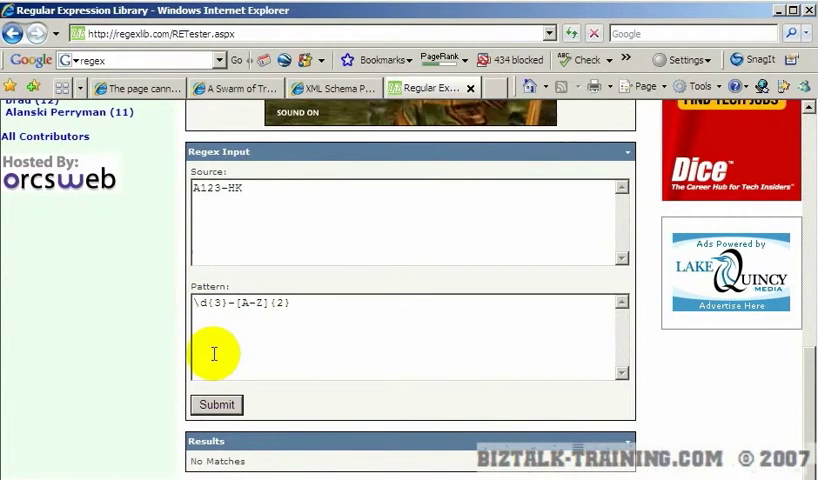
pyautogui.write('^')
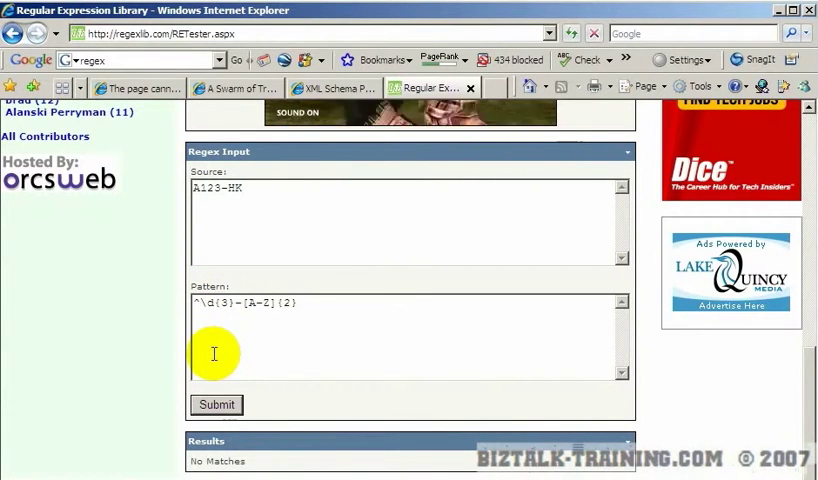
pyautogui.write('$')
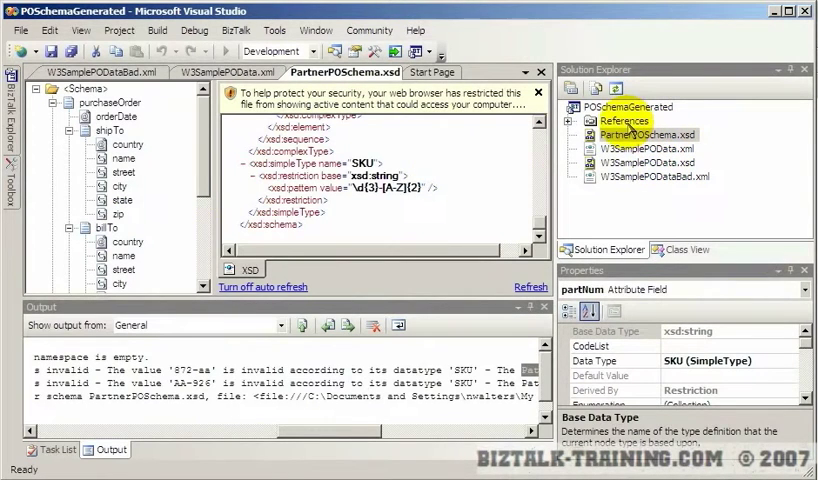
# Select PartnerPOSchema.xsd in Solution Explorer to show its properties and SKU pattern restriction
pyautogui.click(634, 132)
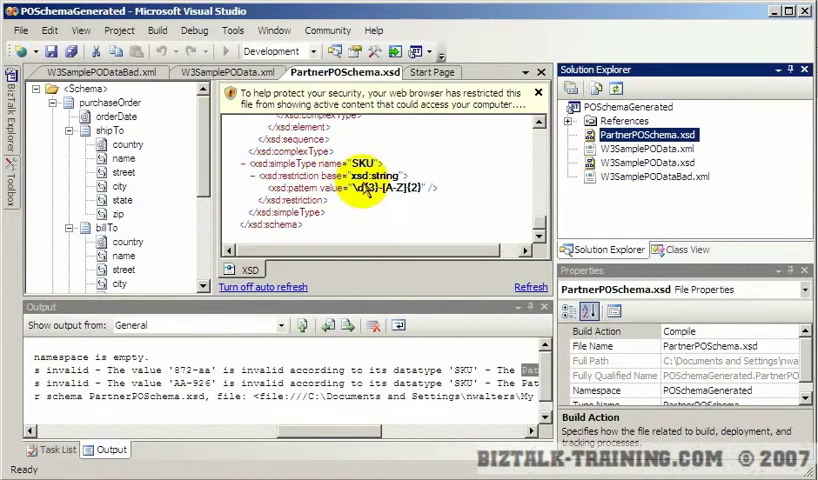